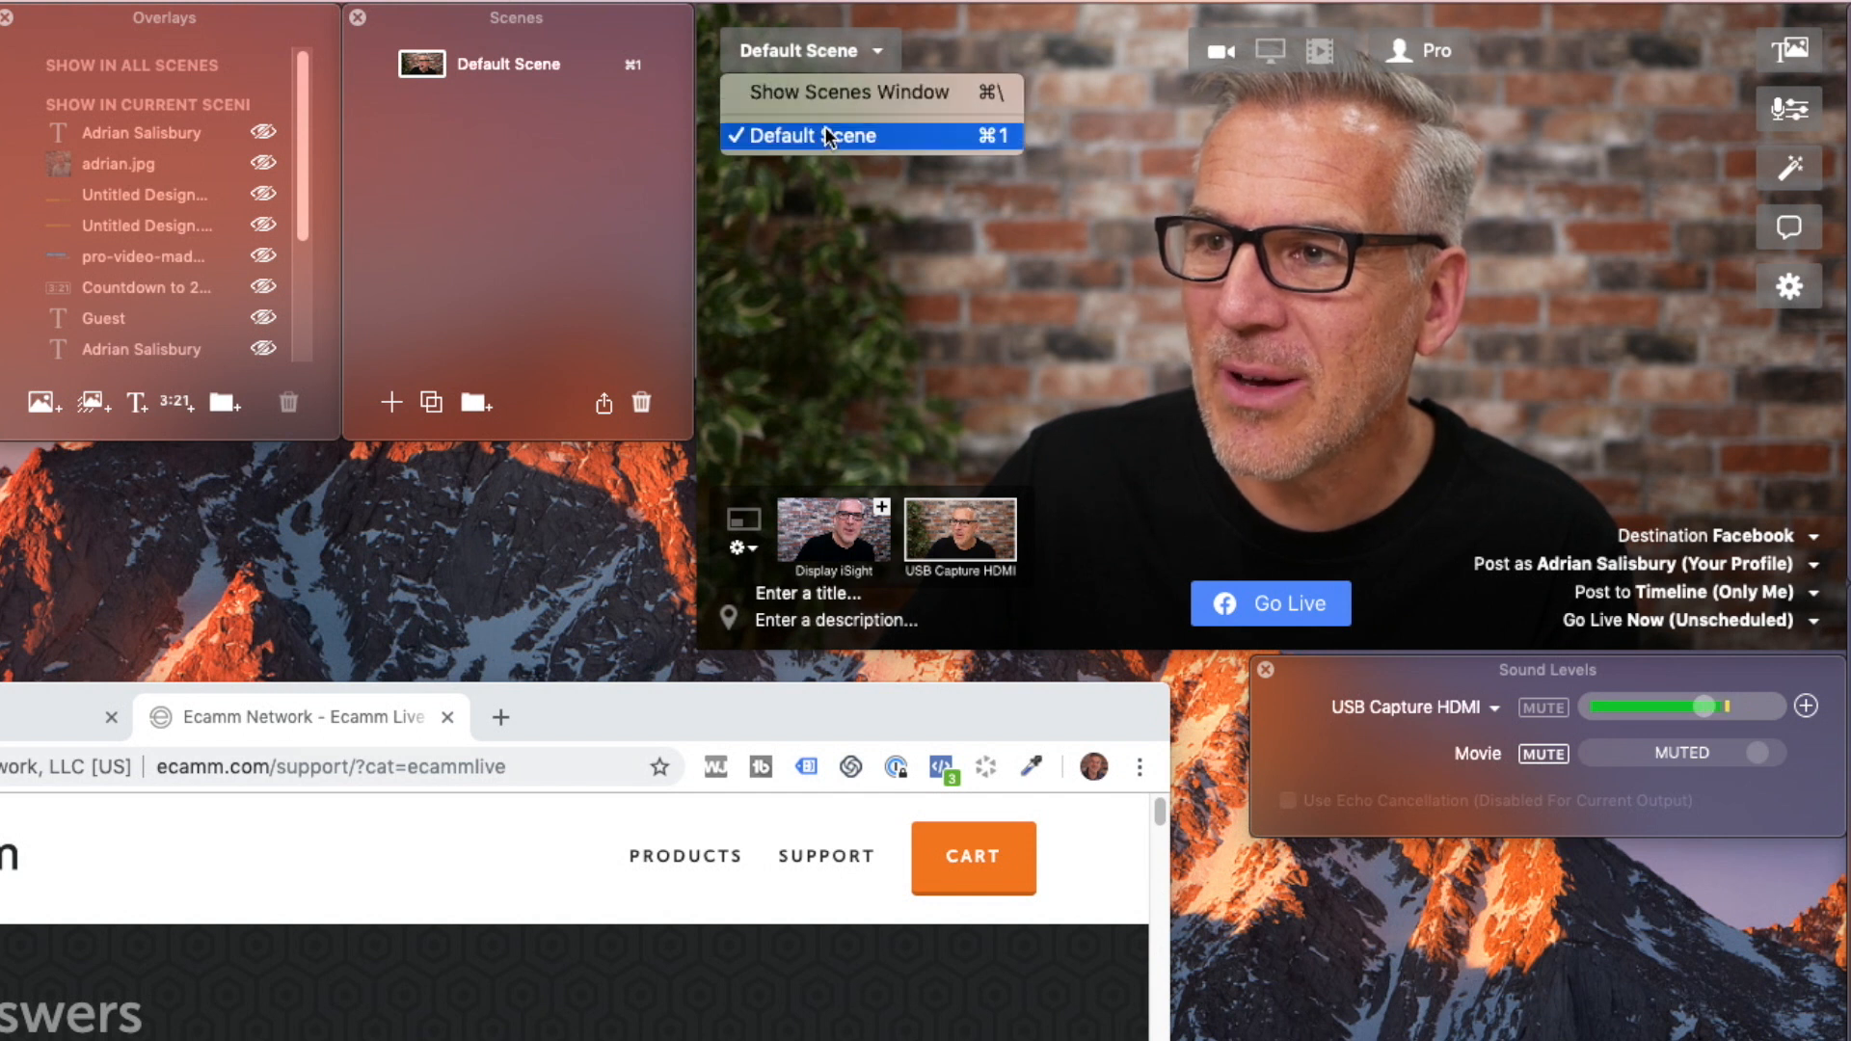
Keep the Default Scene and add a new scene named 'Camera 2'
{"action": "left_click", "coordinate": [813, 135]}
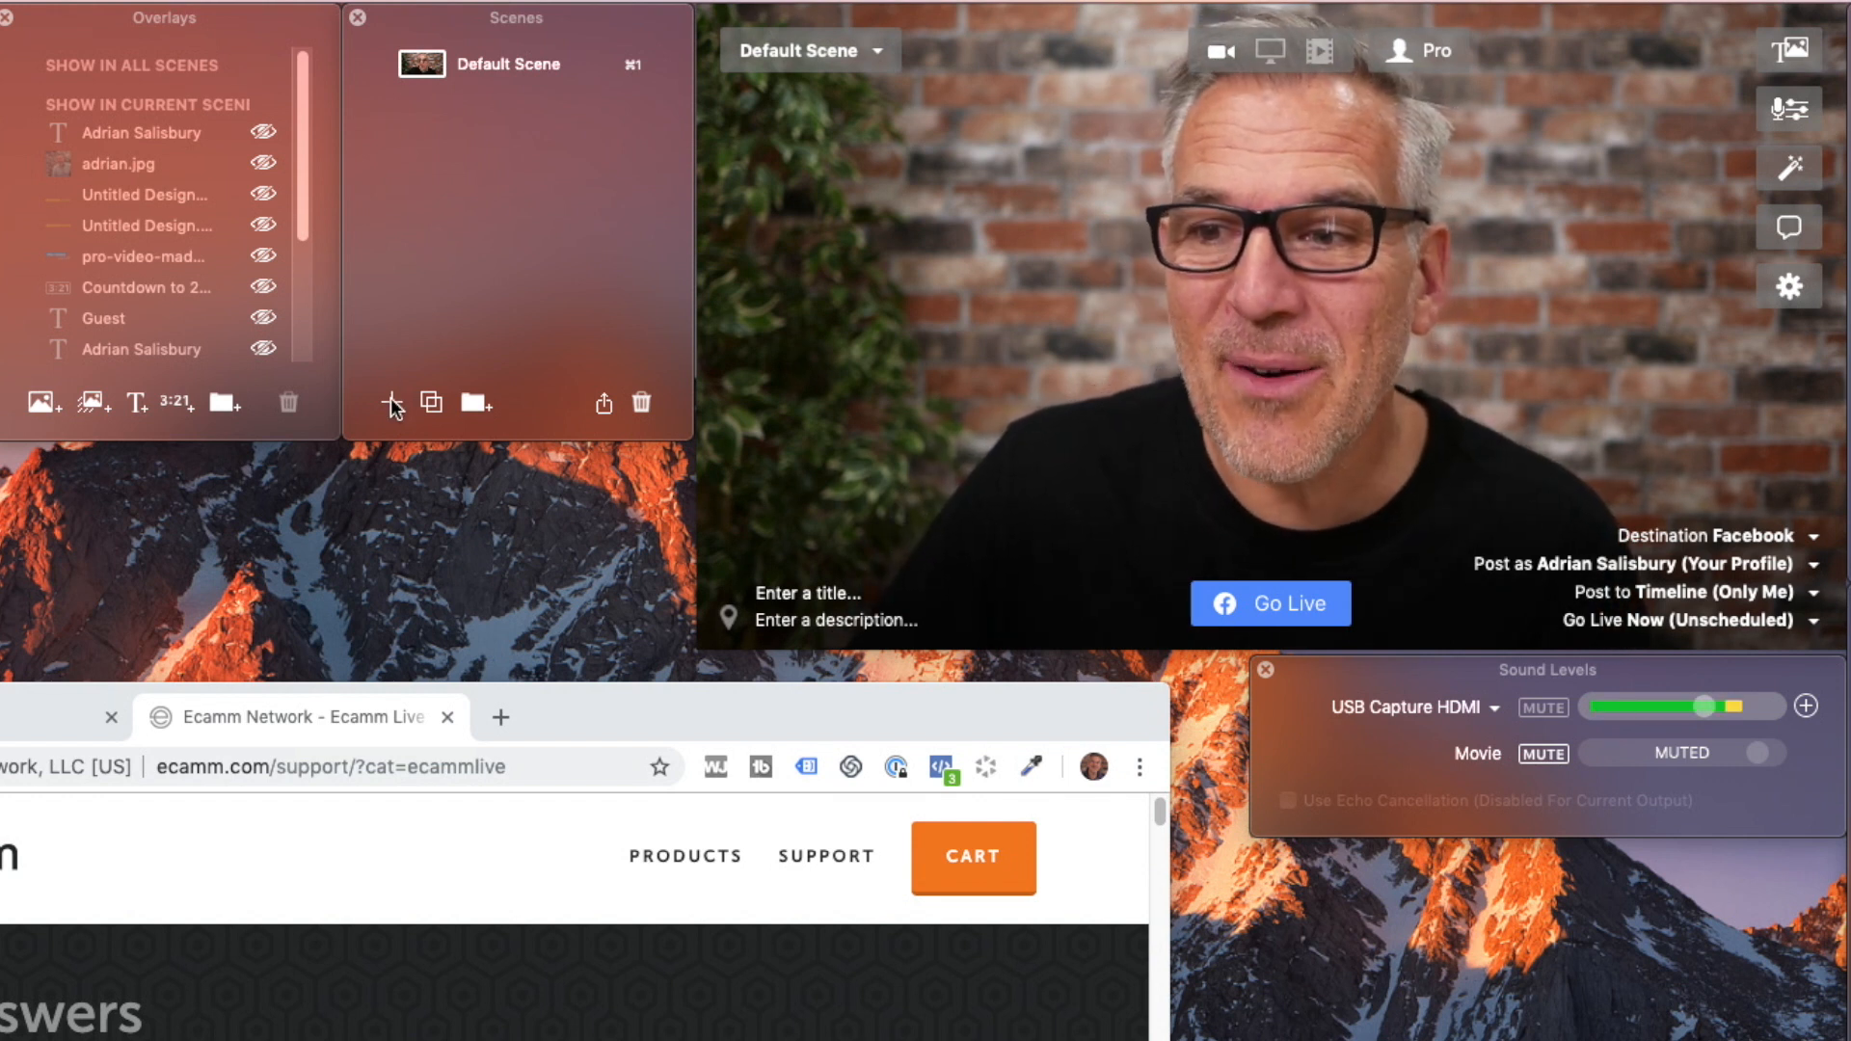
{"action": "left_click", "coordinate": [390, 403]}
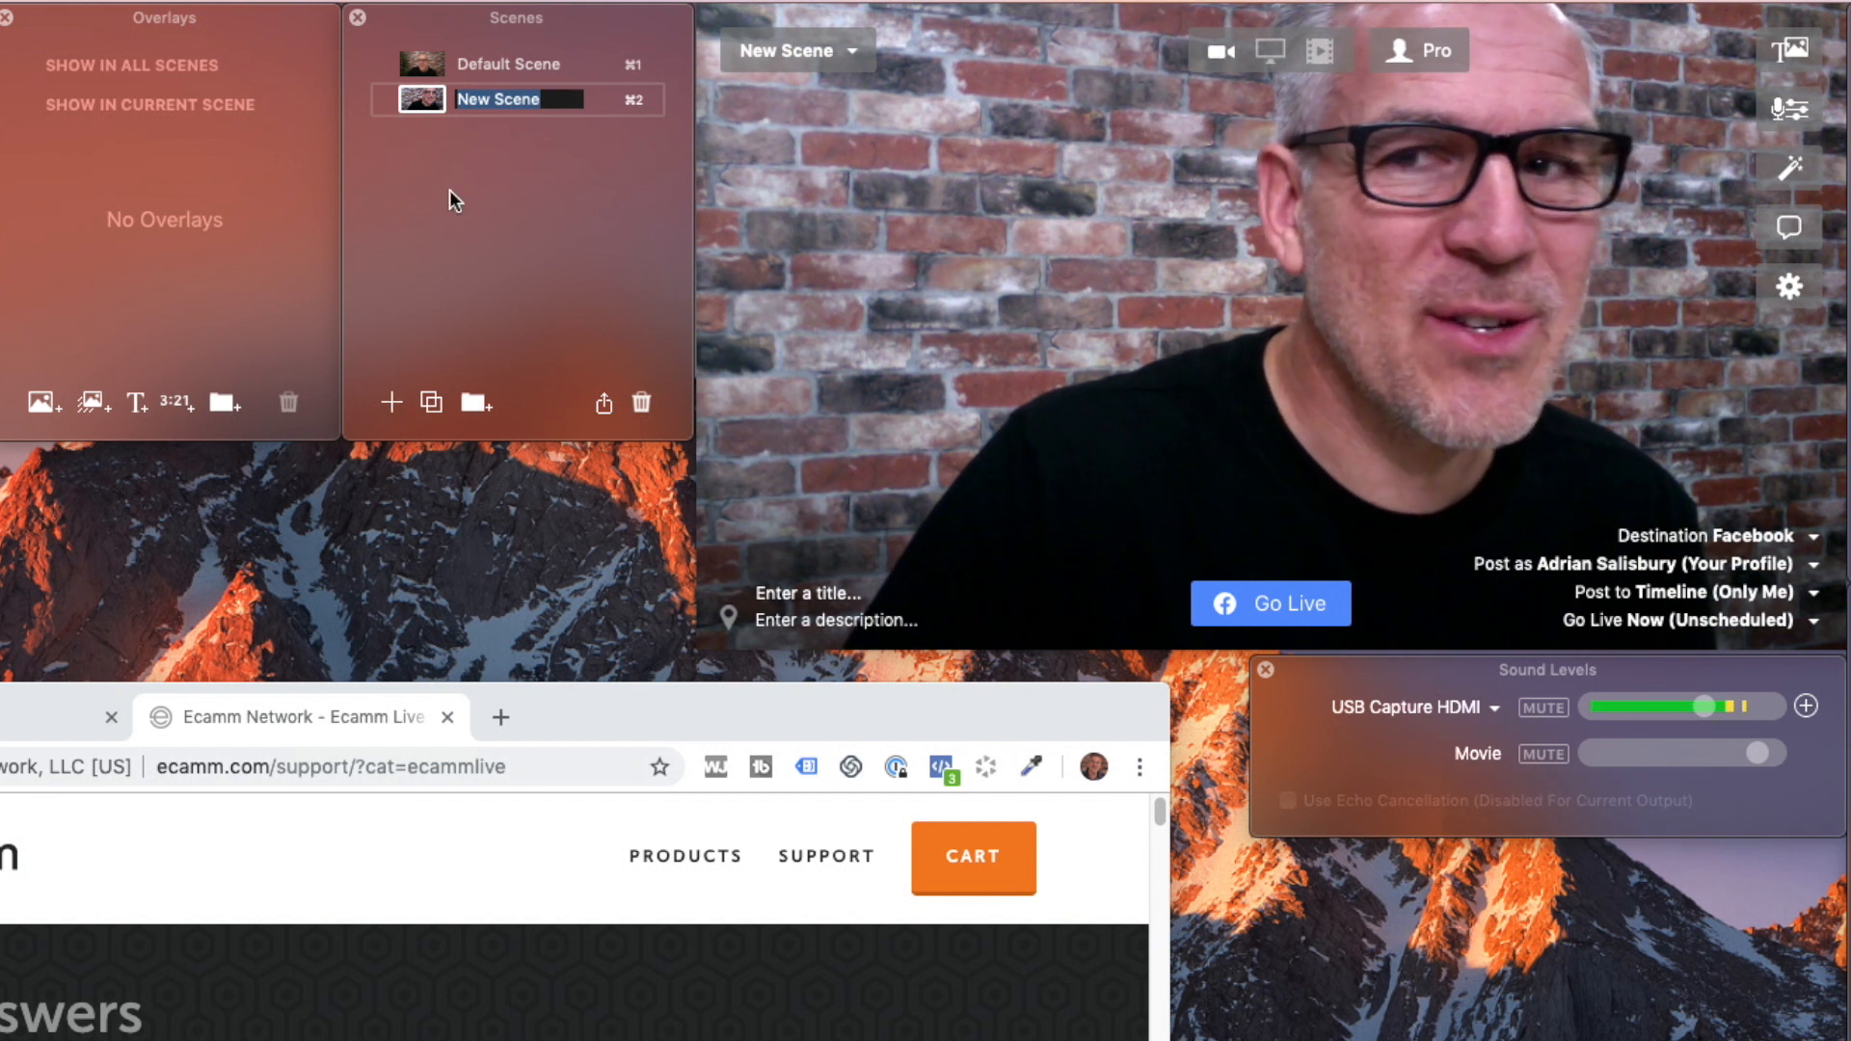
{"action": "type", "text": "Camera 2"}
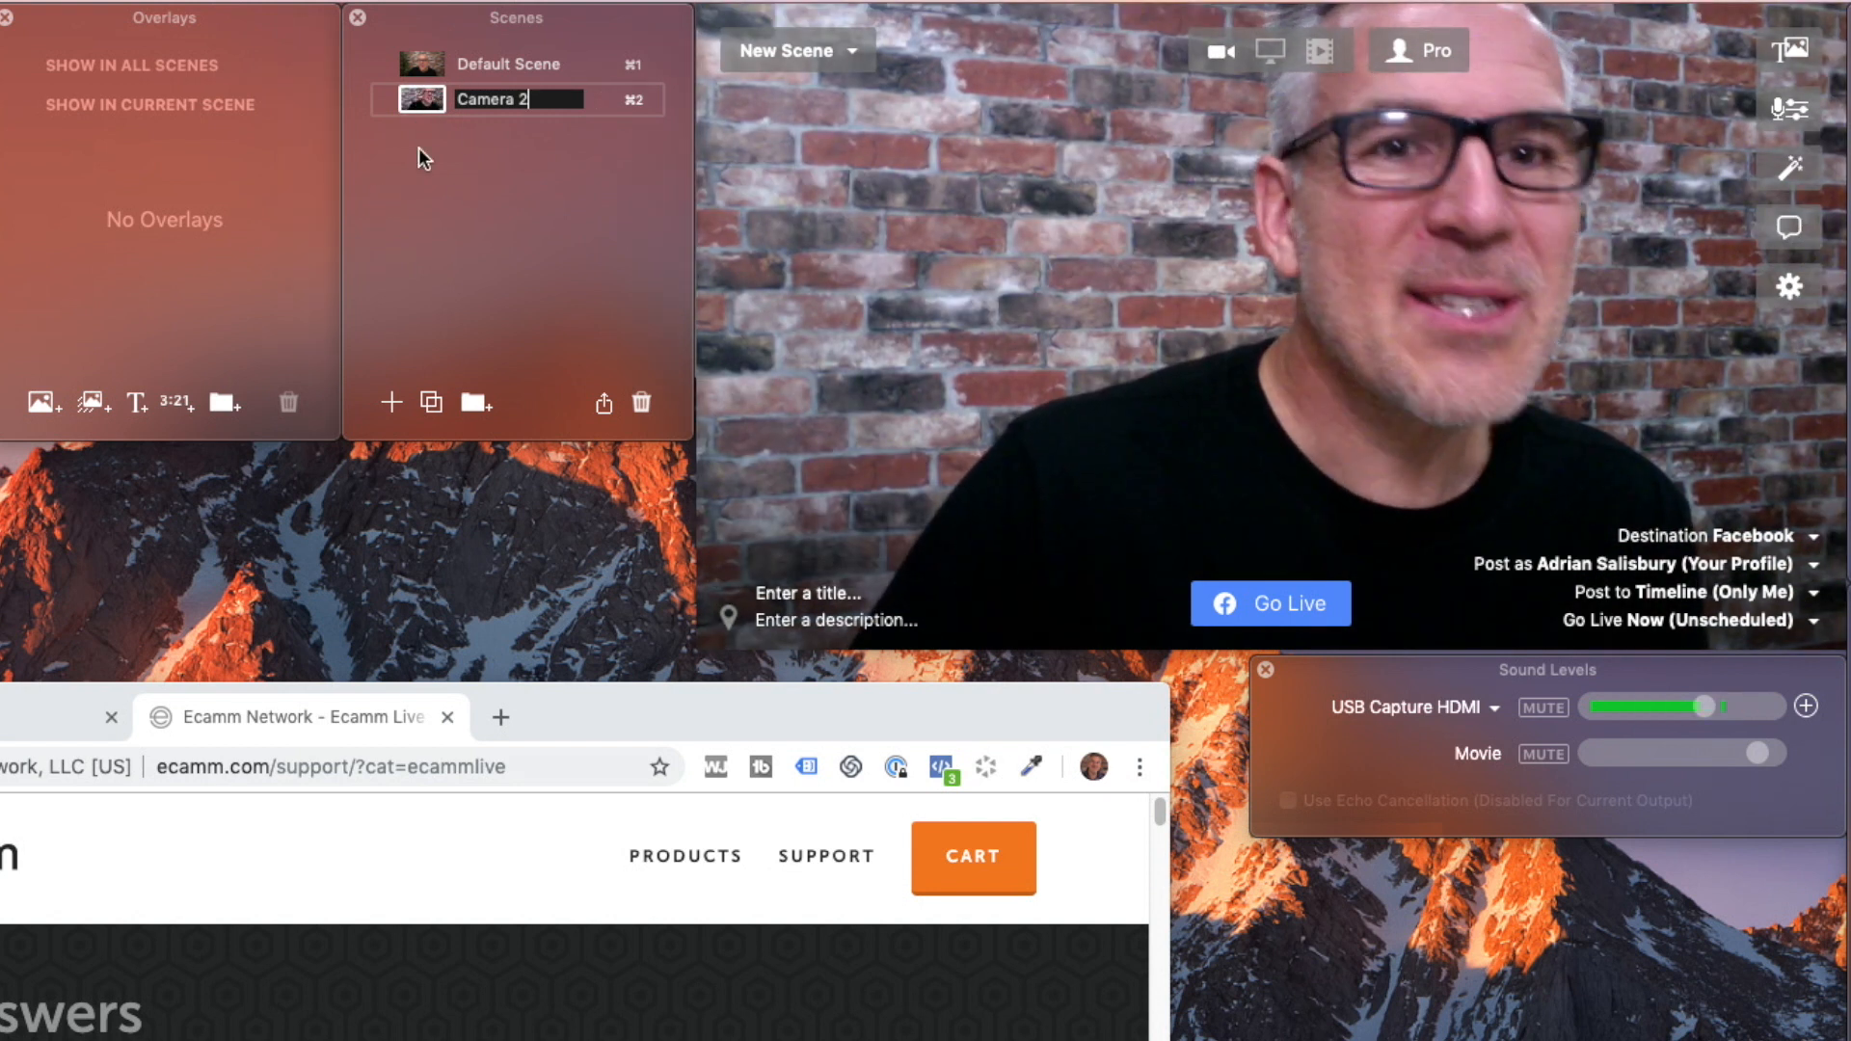
Rename the Default Scene to 'Camera 1' and run the Camera 2 scene
{"action": "left_click", "coordinate": [507, 63]}
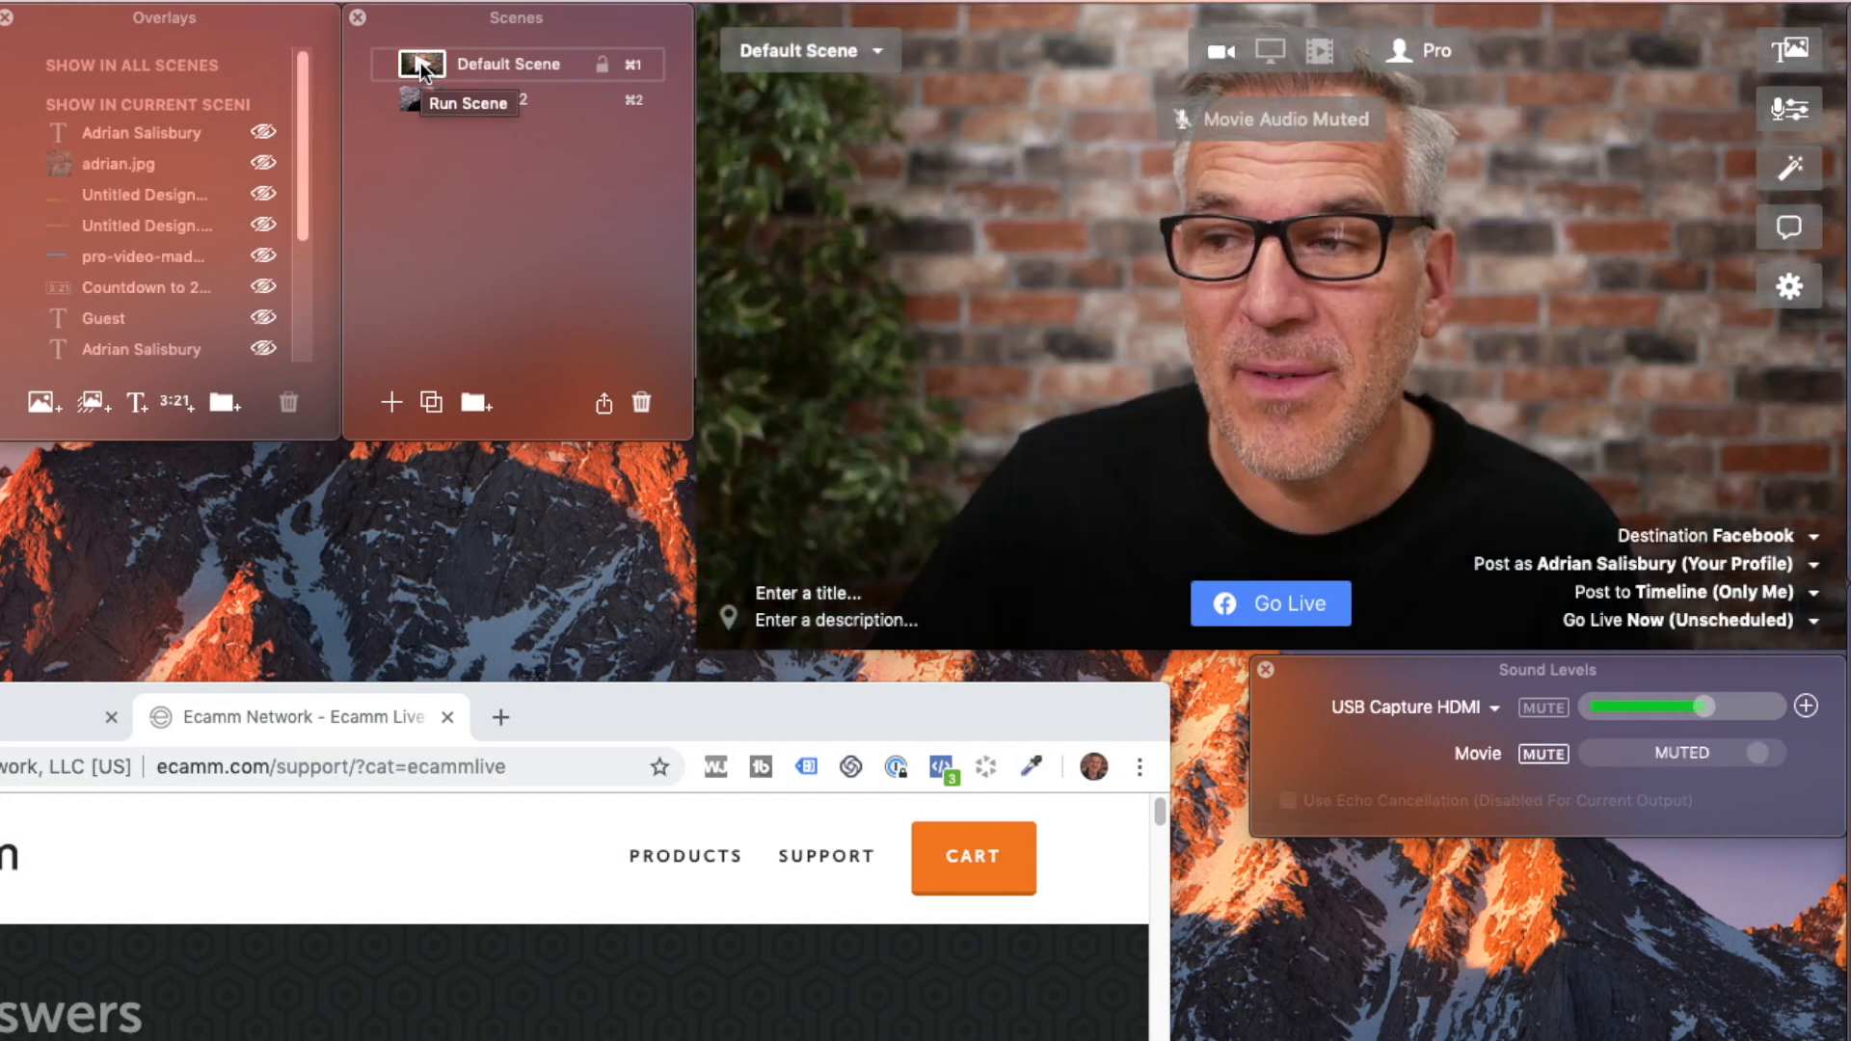
{"action": "double_click", "coordinate": [505, 64]}
{"action": "type", "text": "Camera 1"}
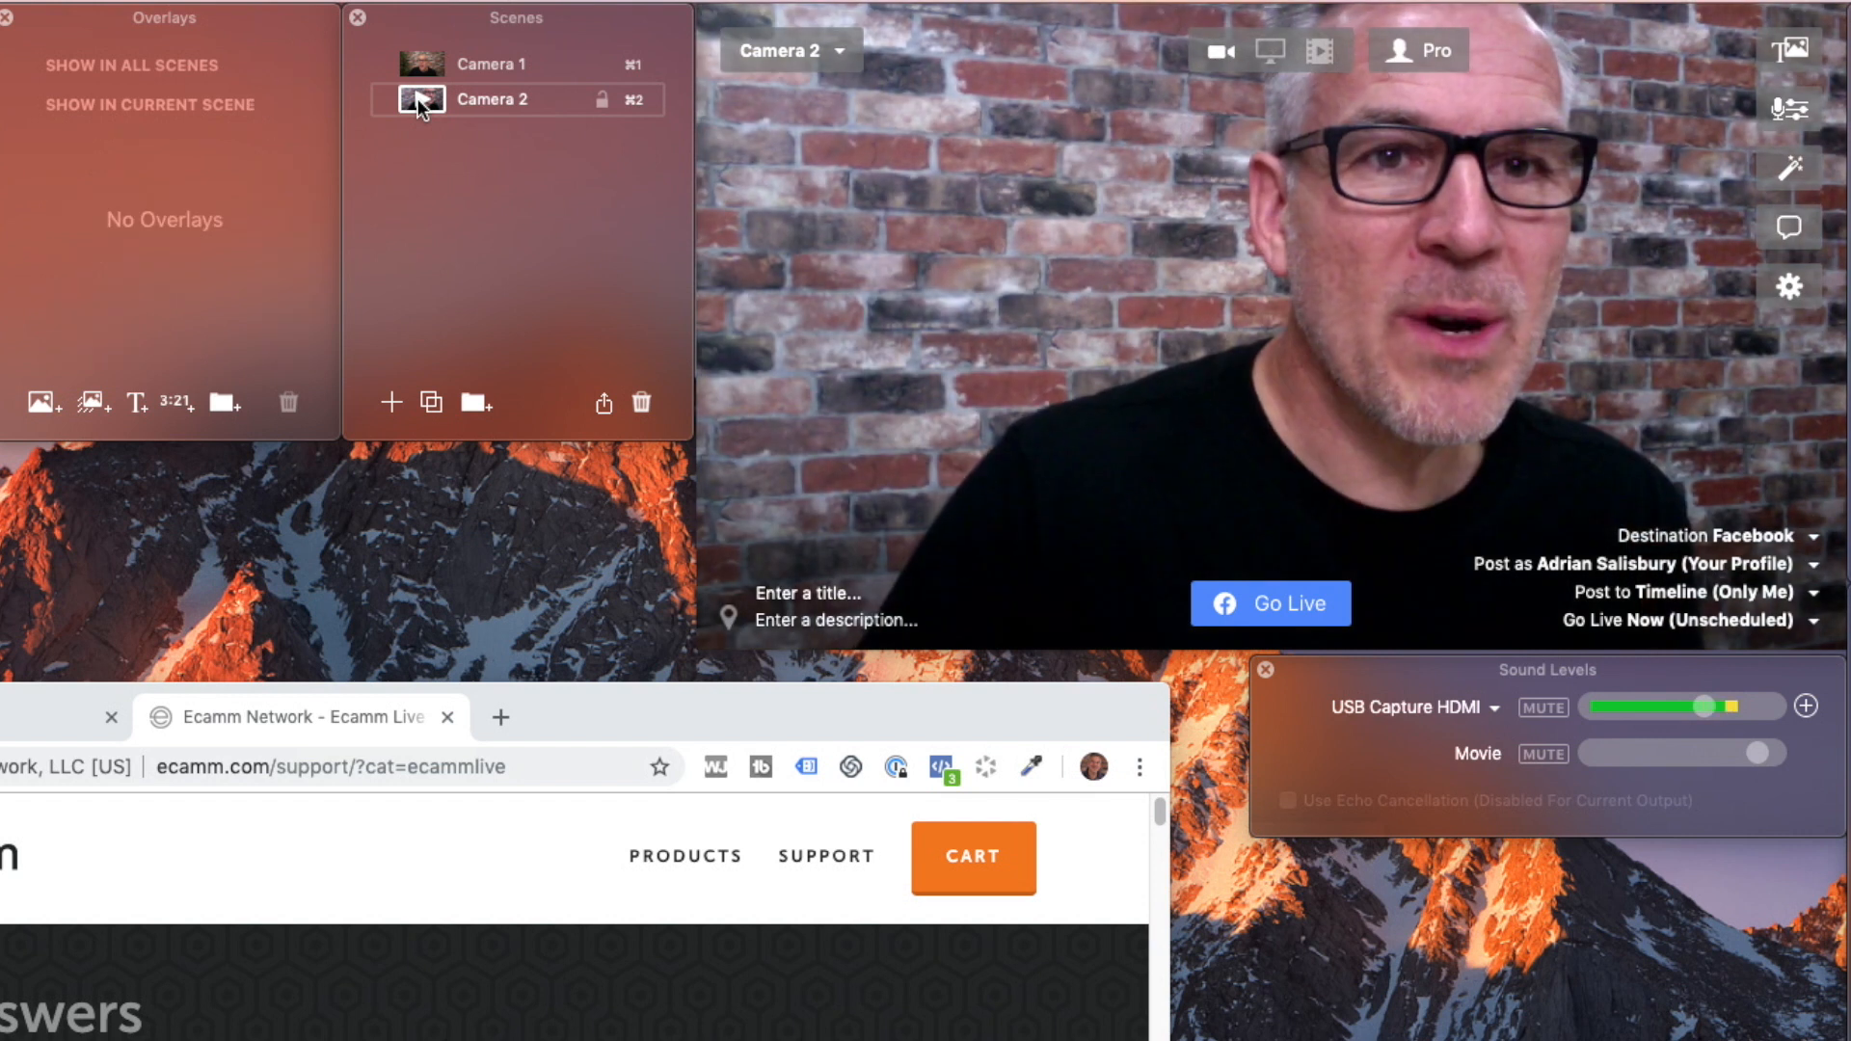
{"action": "left_click", "coordinate": [391, 402]}
{"action": "type", "text": "Both Cameras"}
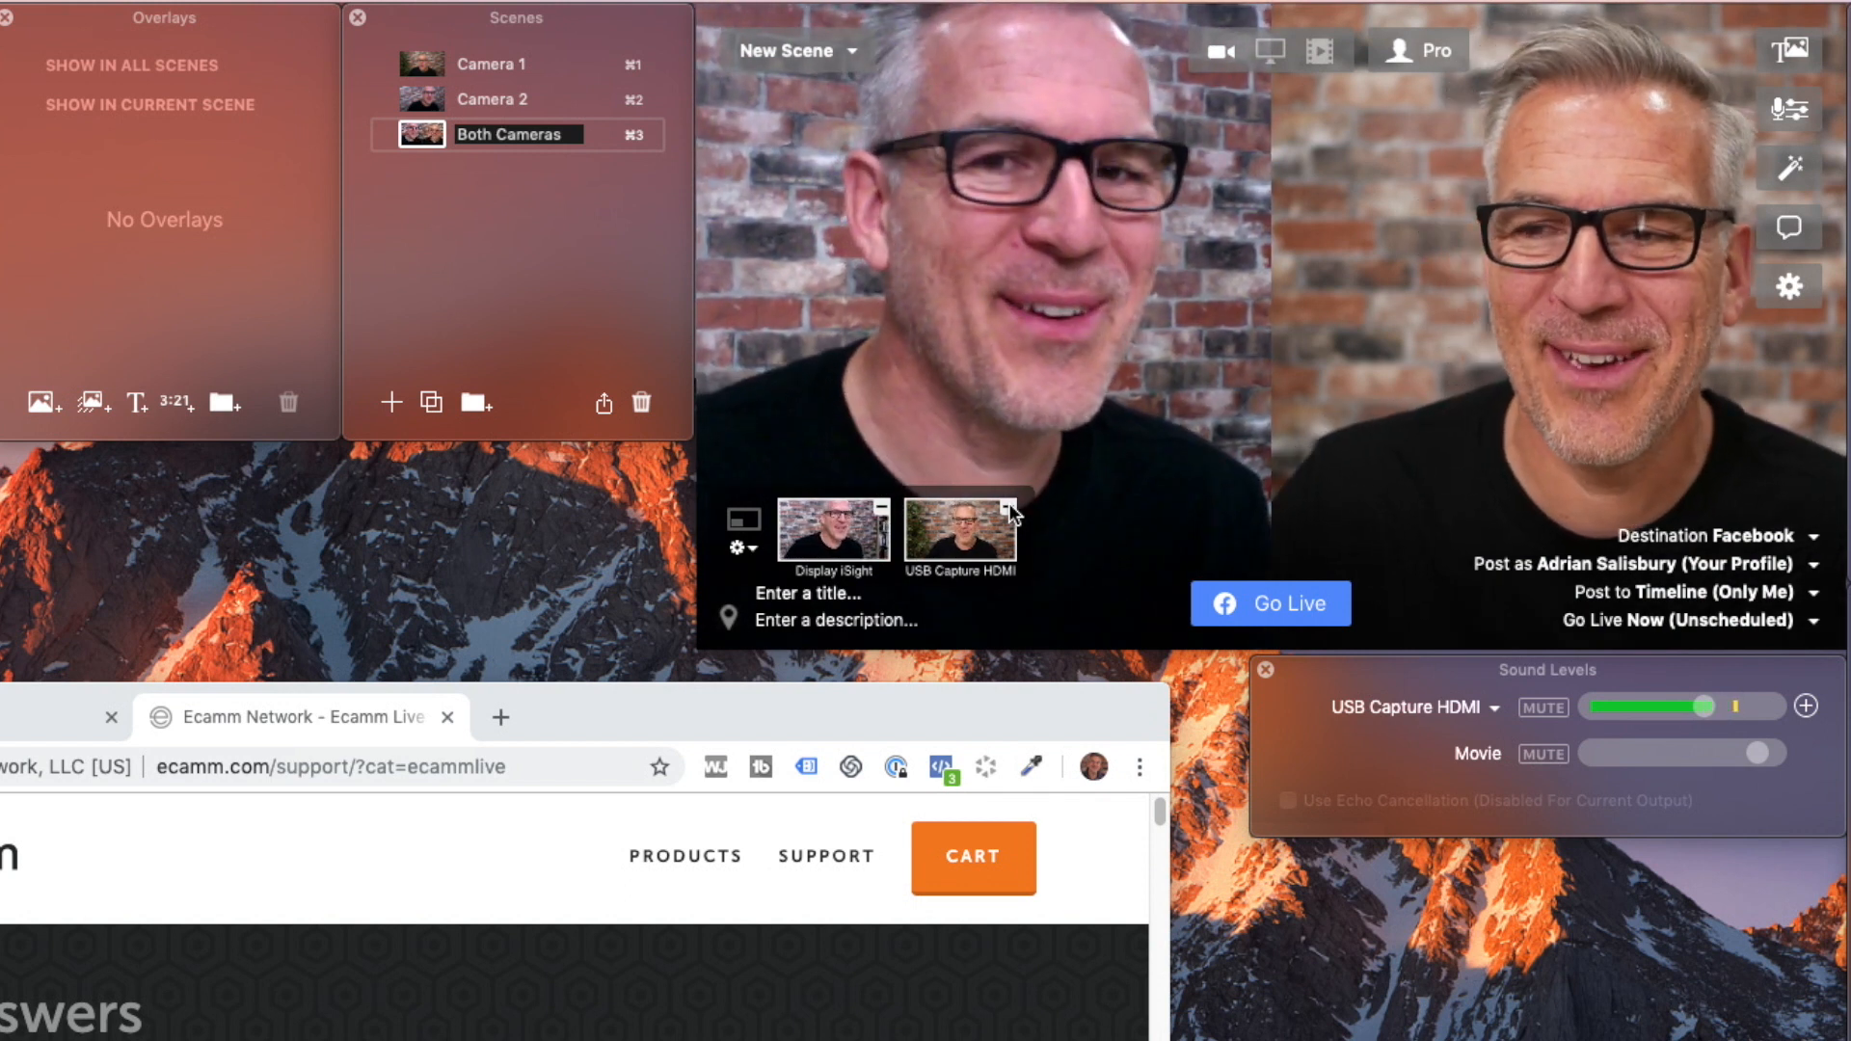
Run Camera 1 briefly, then put the Both Cameras scene live
{"action": "left_click", "coordinate": [491, 64]}
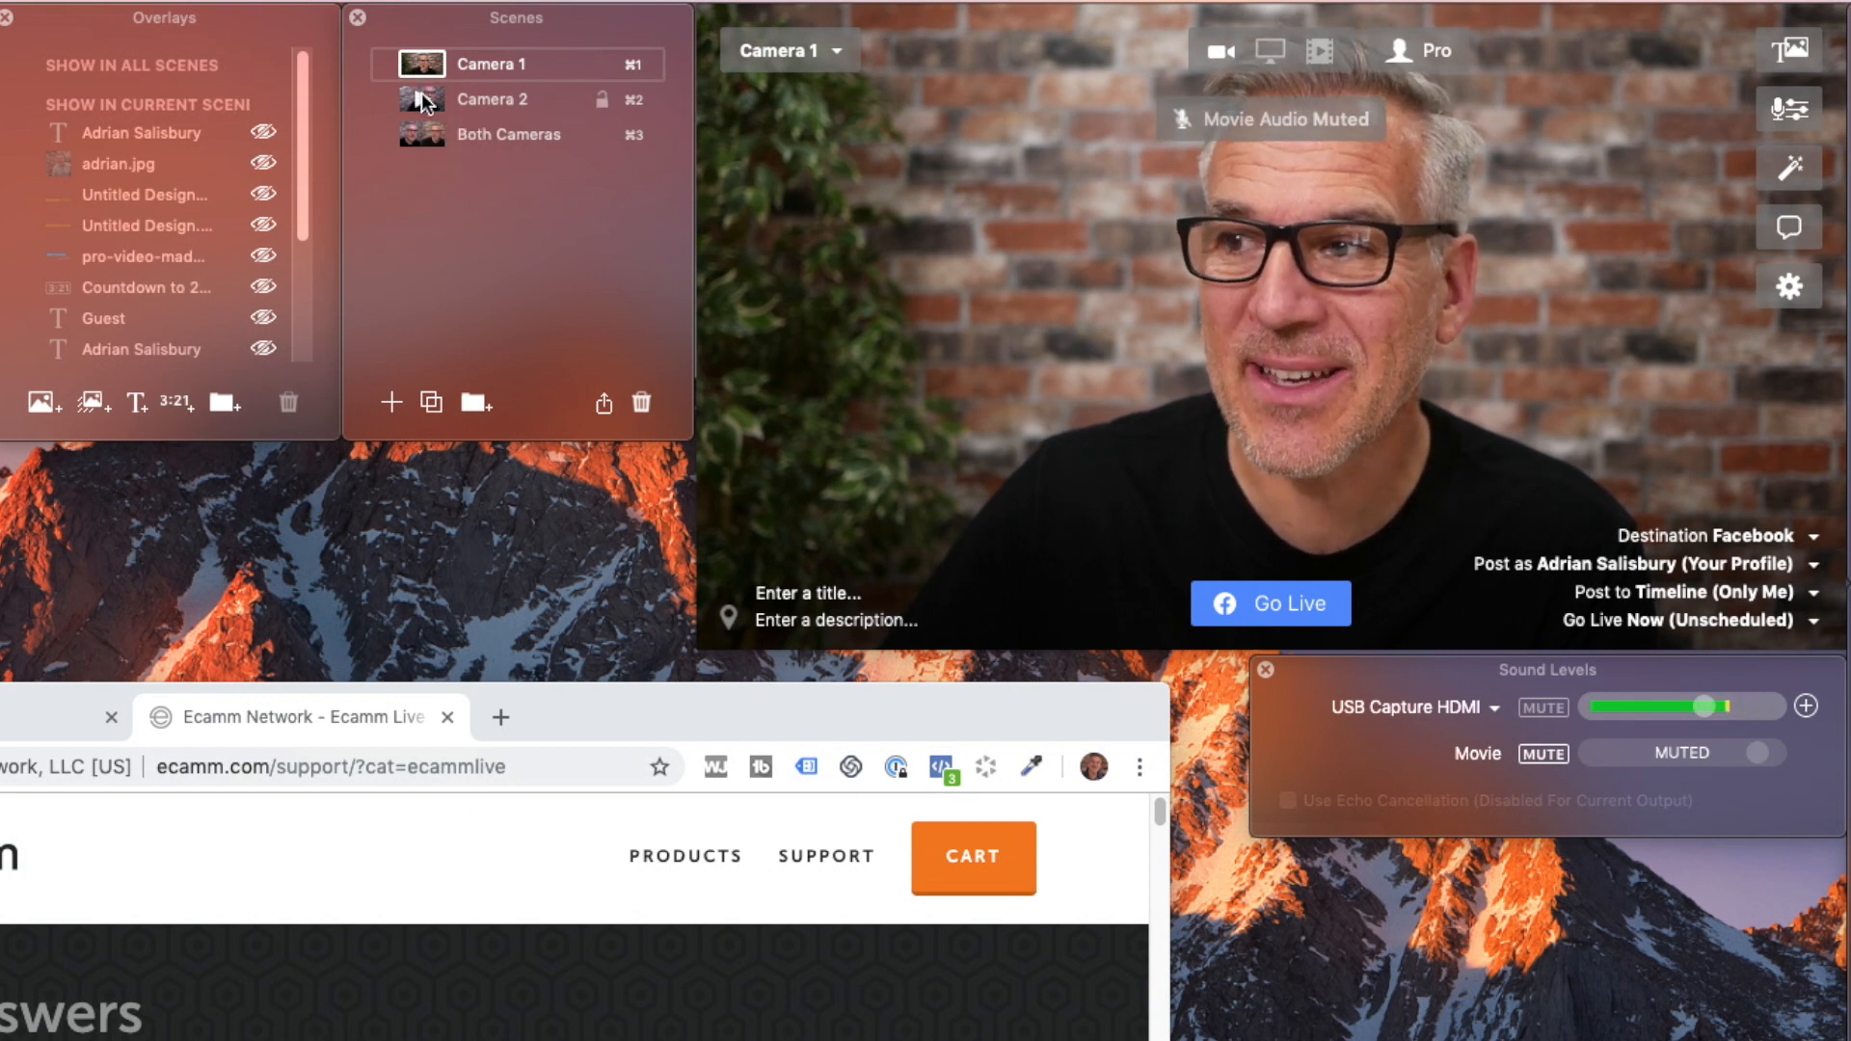
{"action": "left_click", "coordinate": [507, 134]}
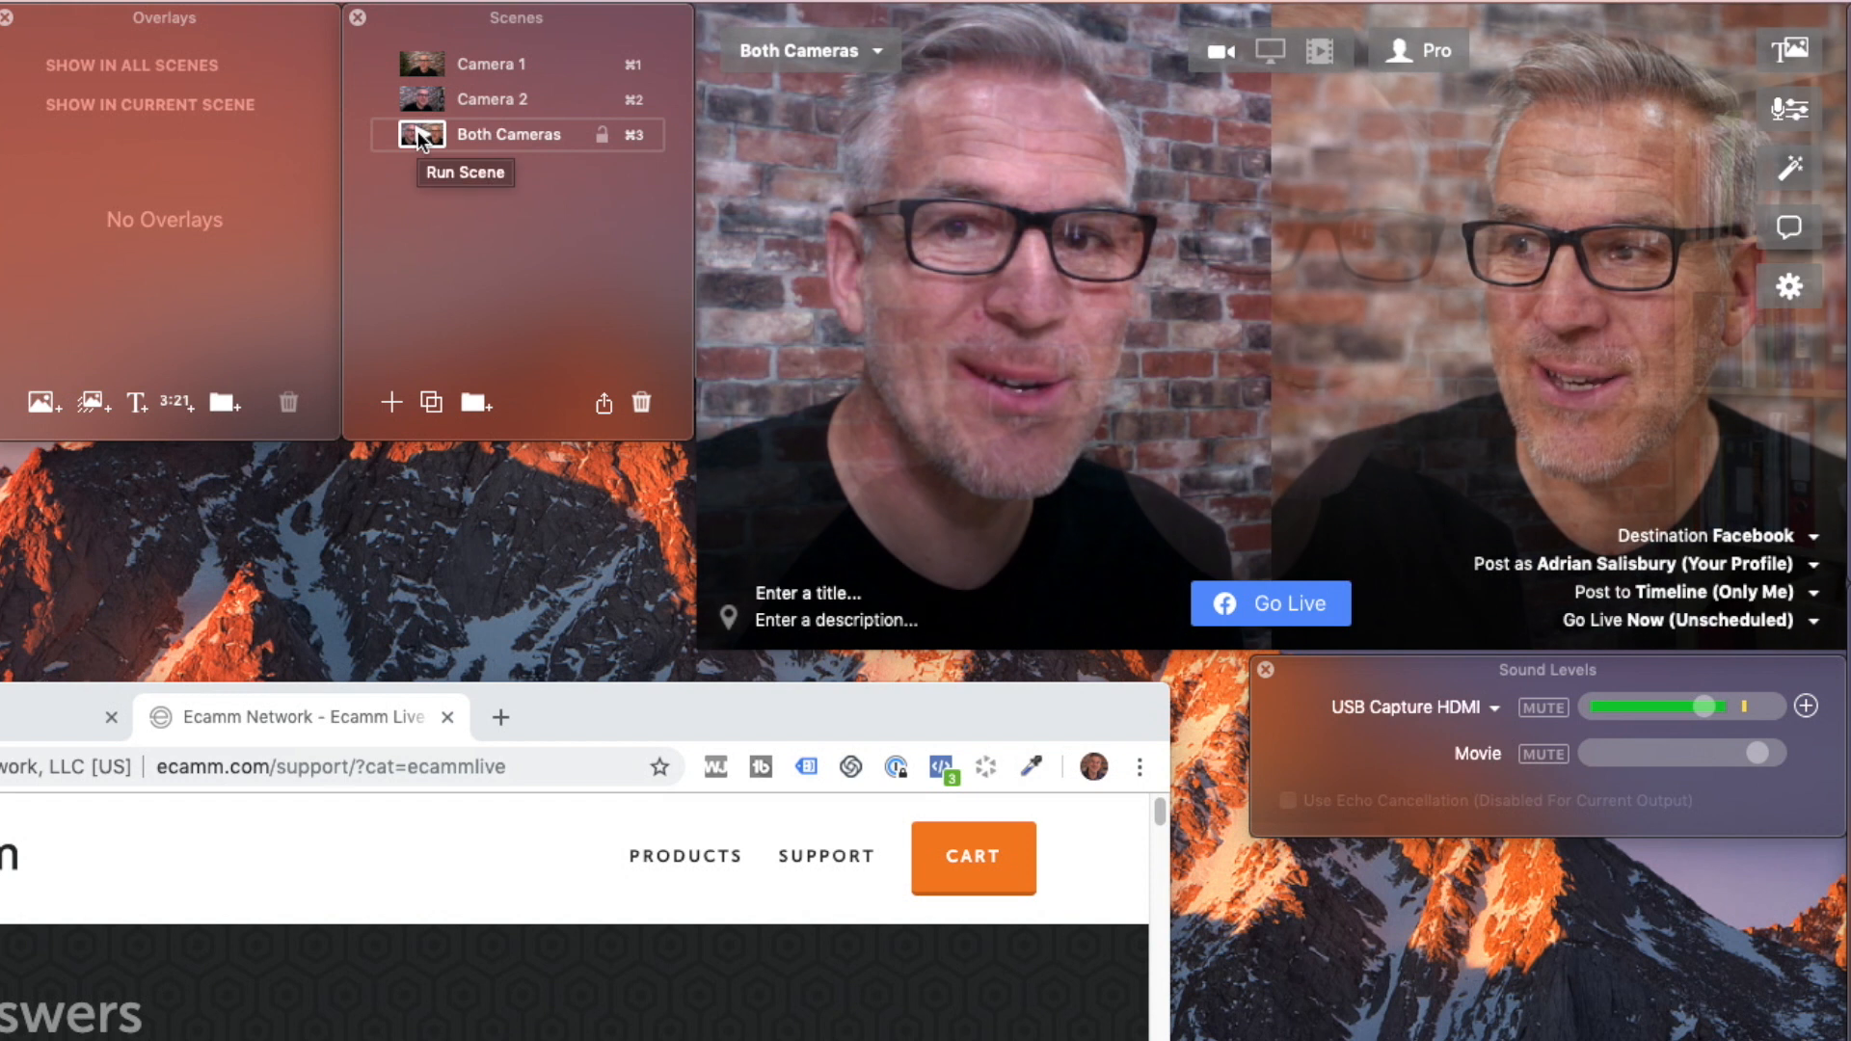
{"action": "mouse_move", "coordinate": [436, 270]}
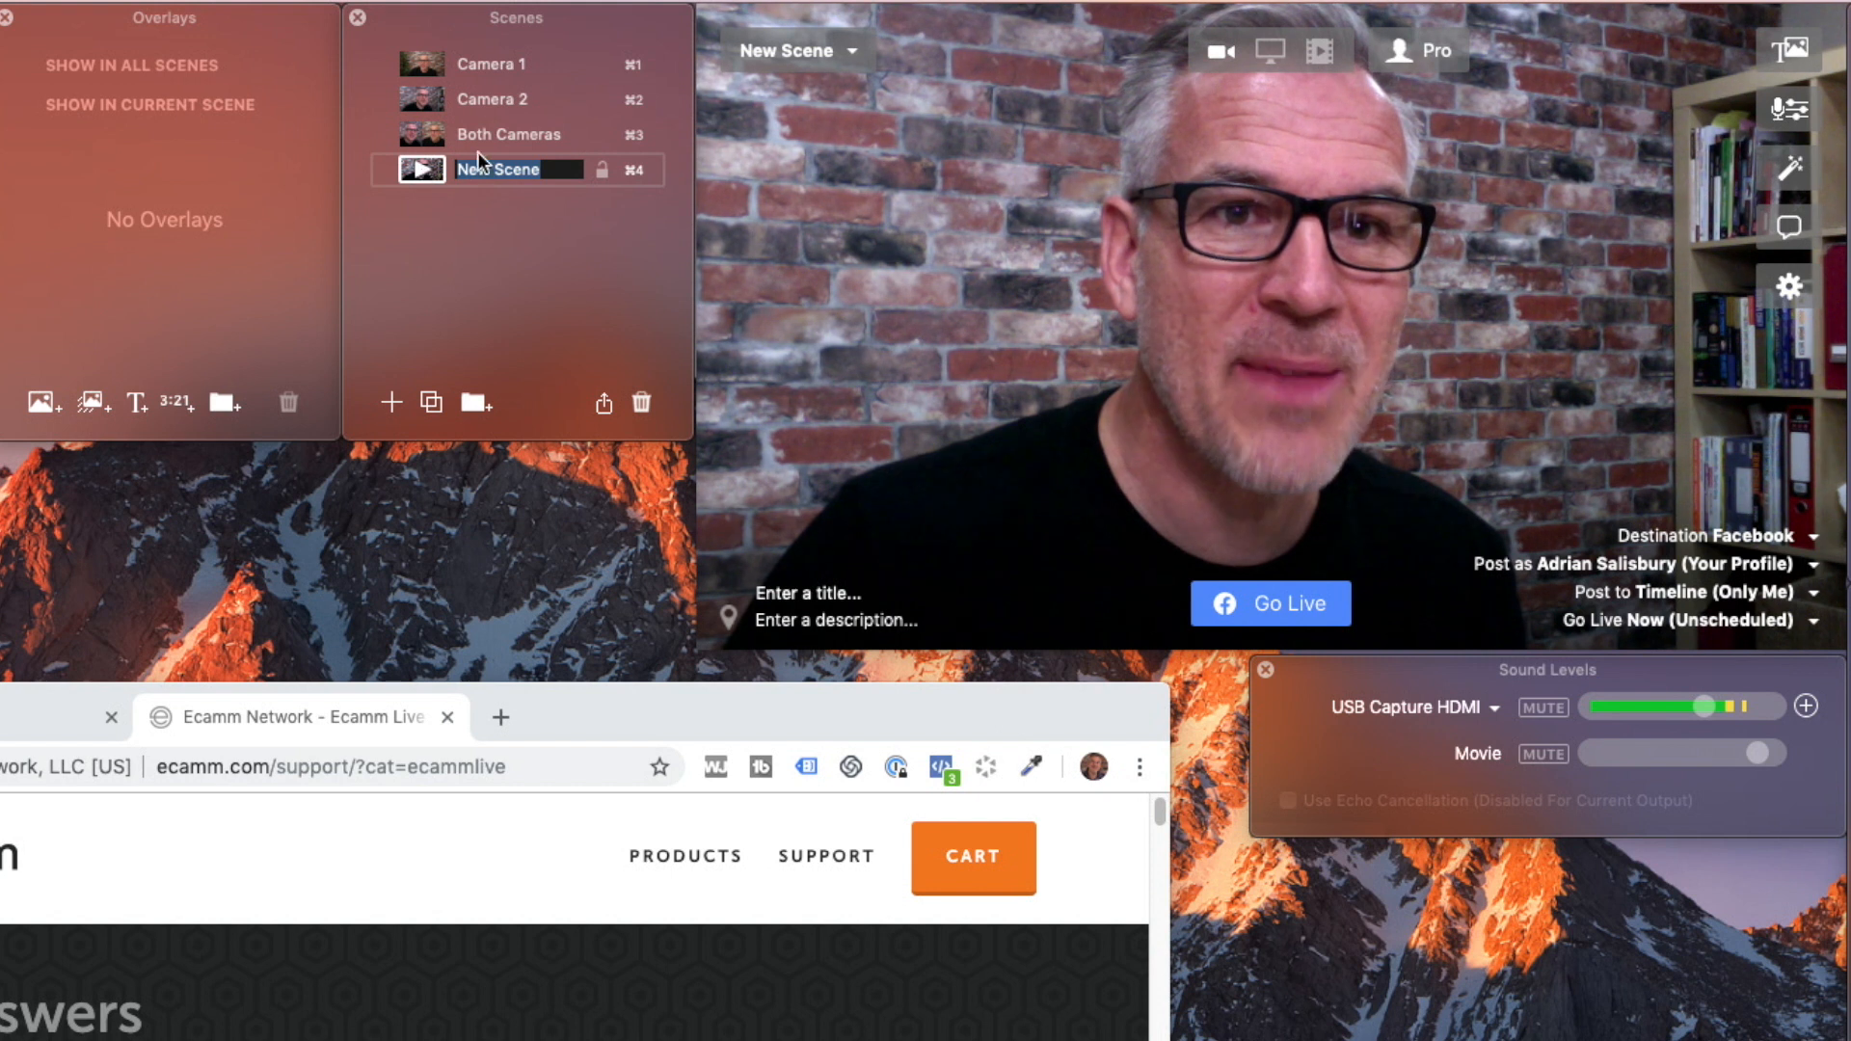
Name the new scene 'Screen share', then run Both Cameras and Camera 1
{"action": "type", "text": "Screen shar"}
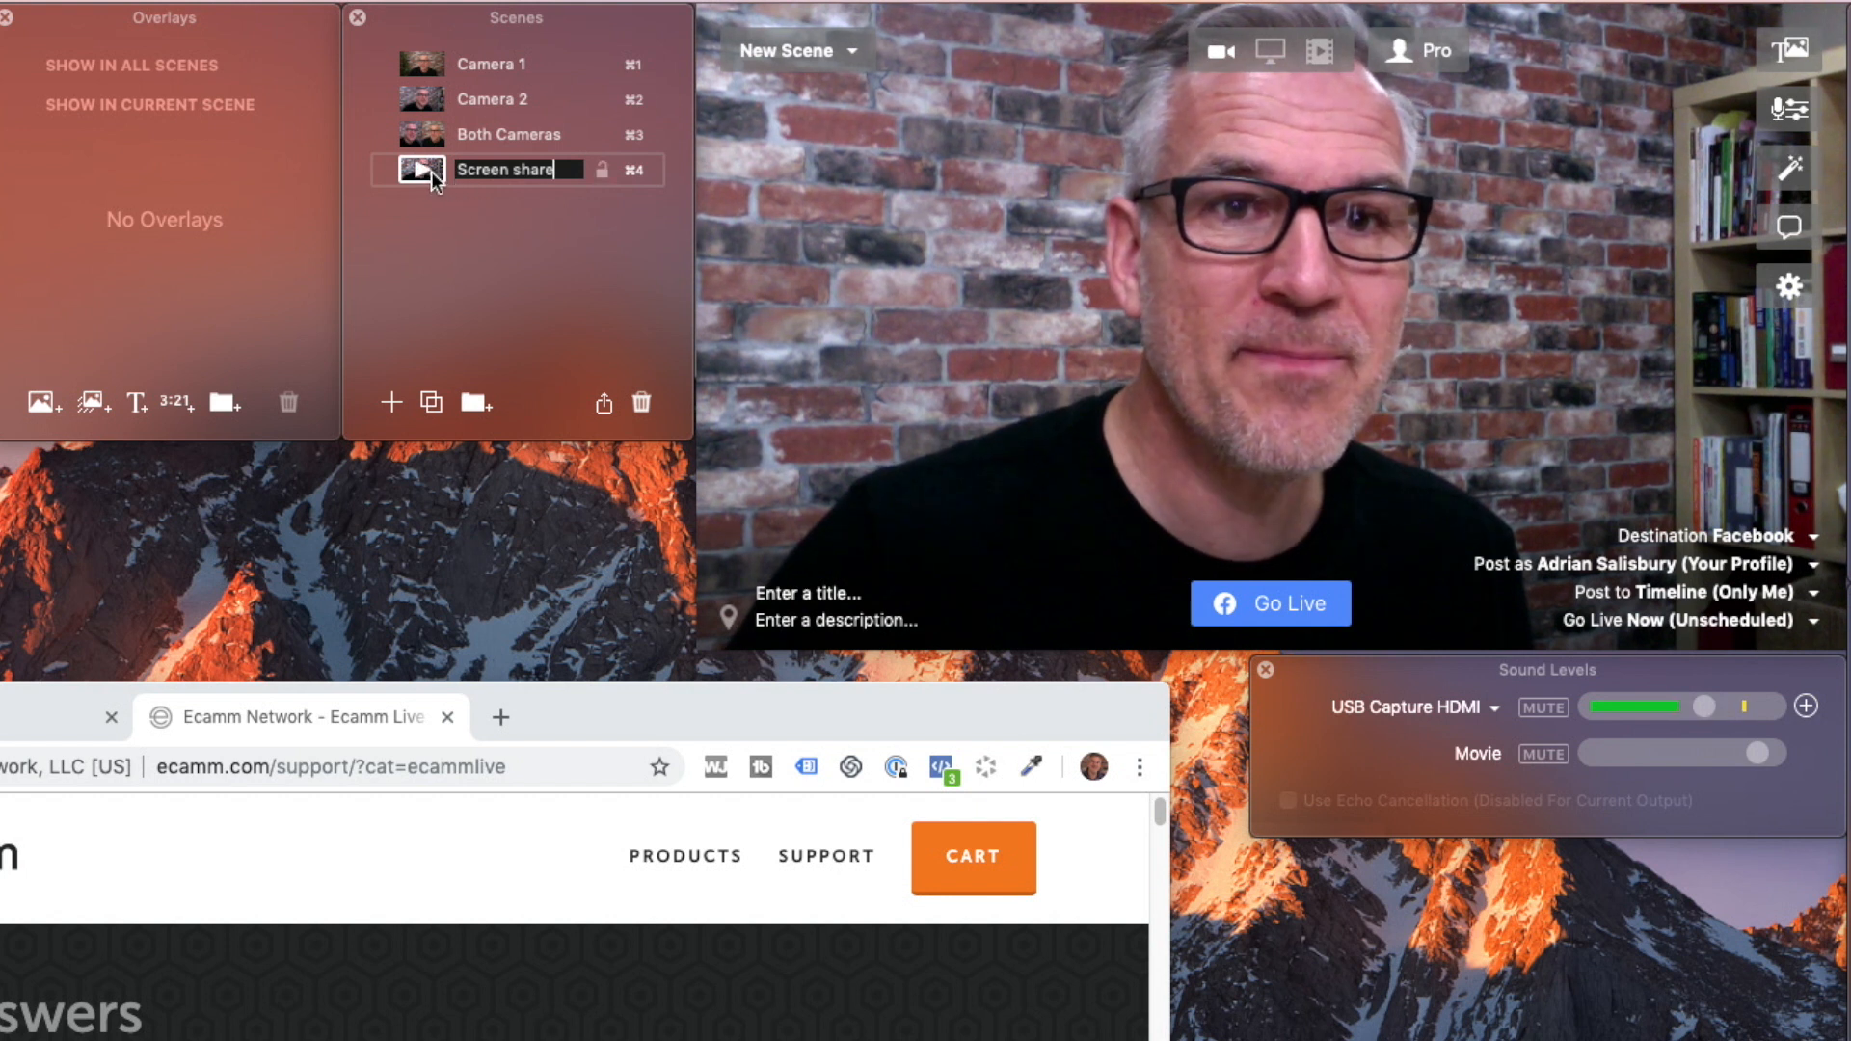
{"action": "left_click", "coordinate": [1271, 50]}
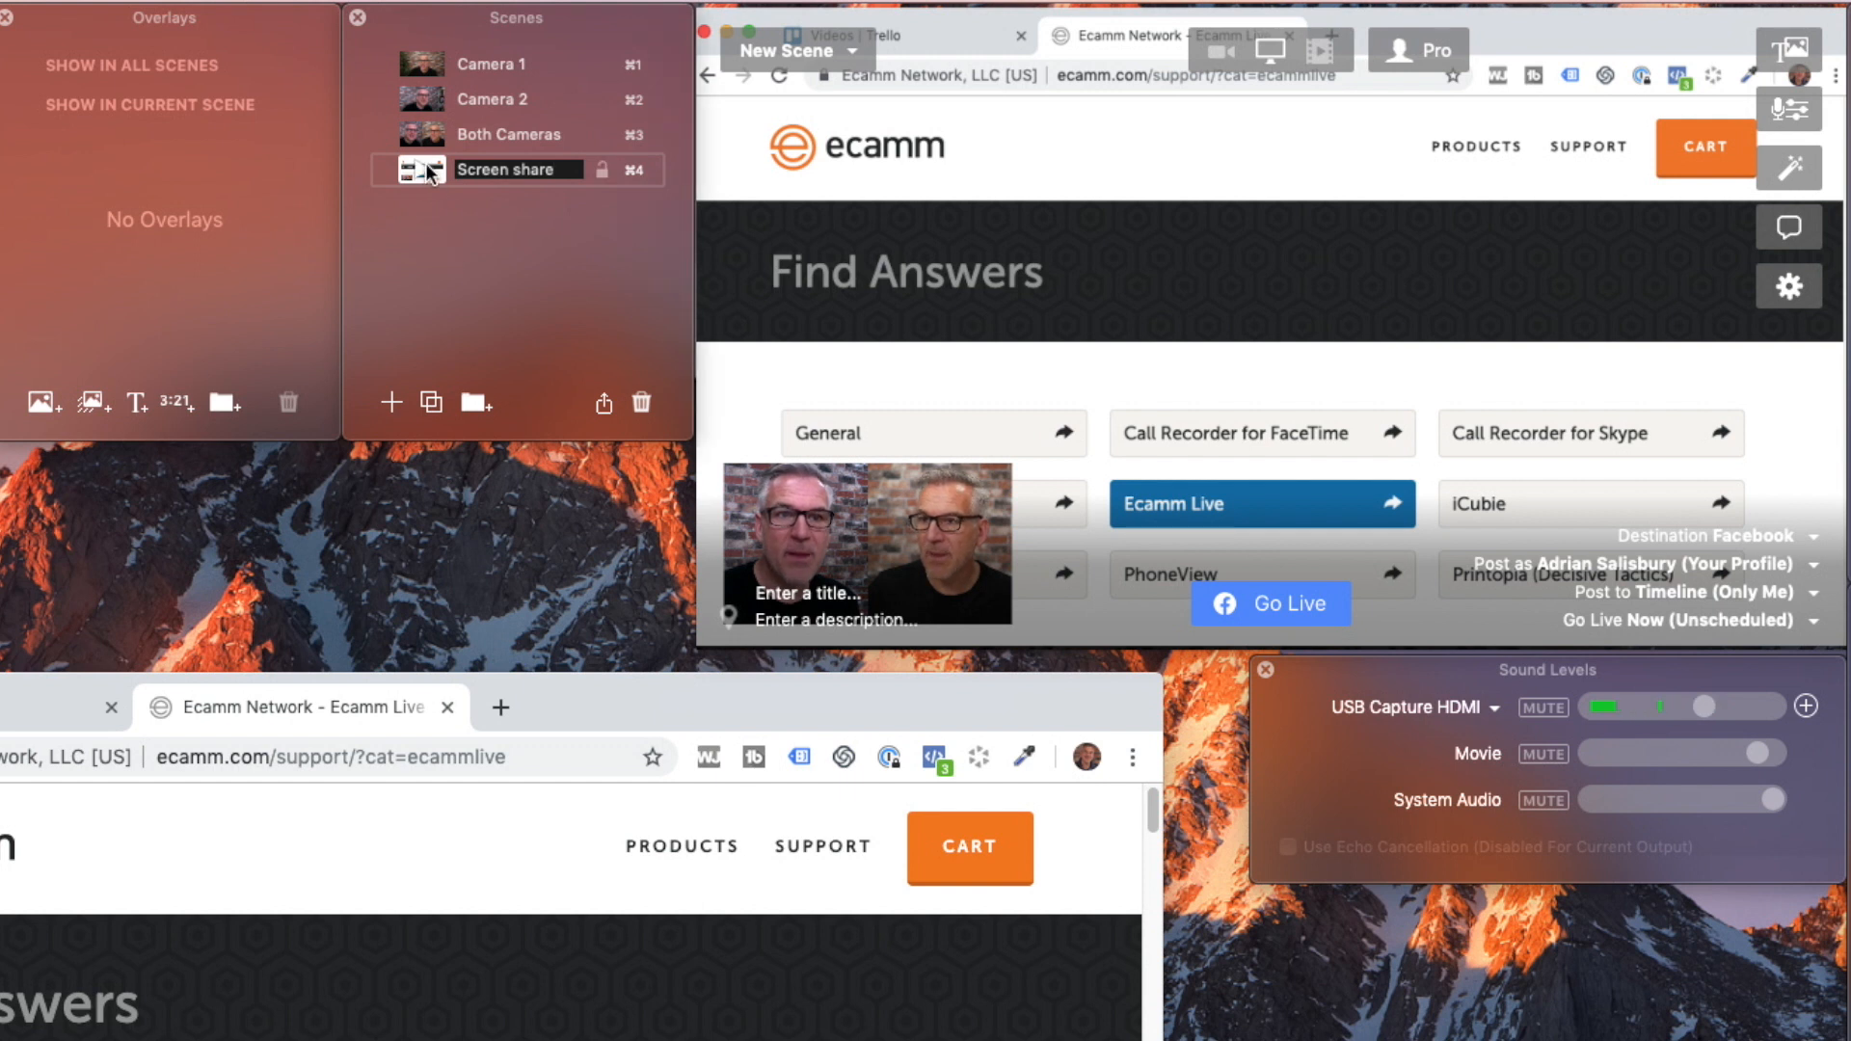
{"action": "left_click", "coordinate": [508, 134]}
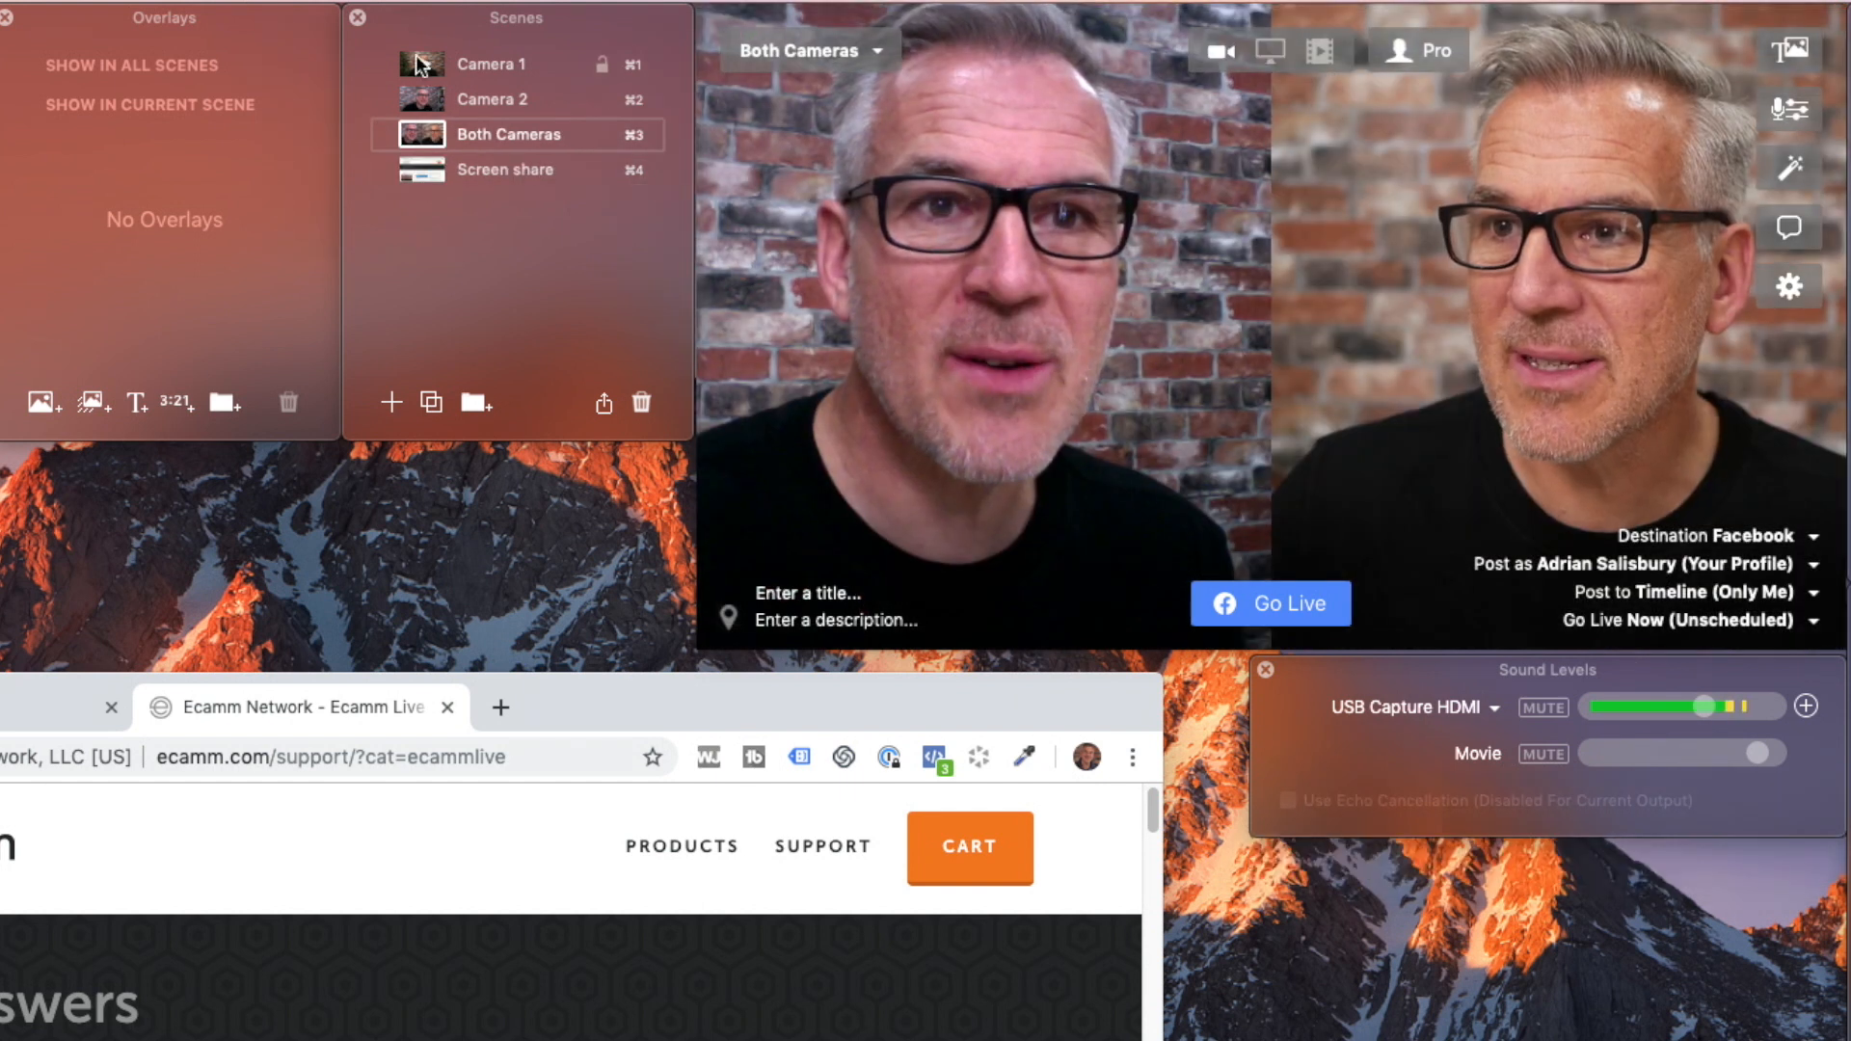
{"action": "left_click", "coordinate": [491, 63]}
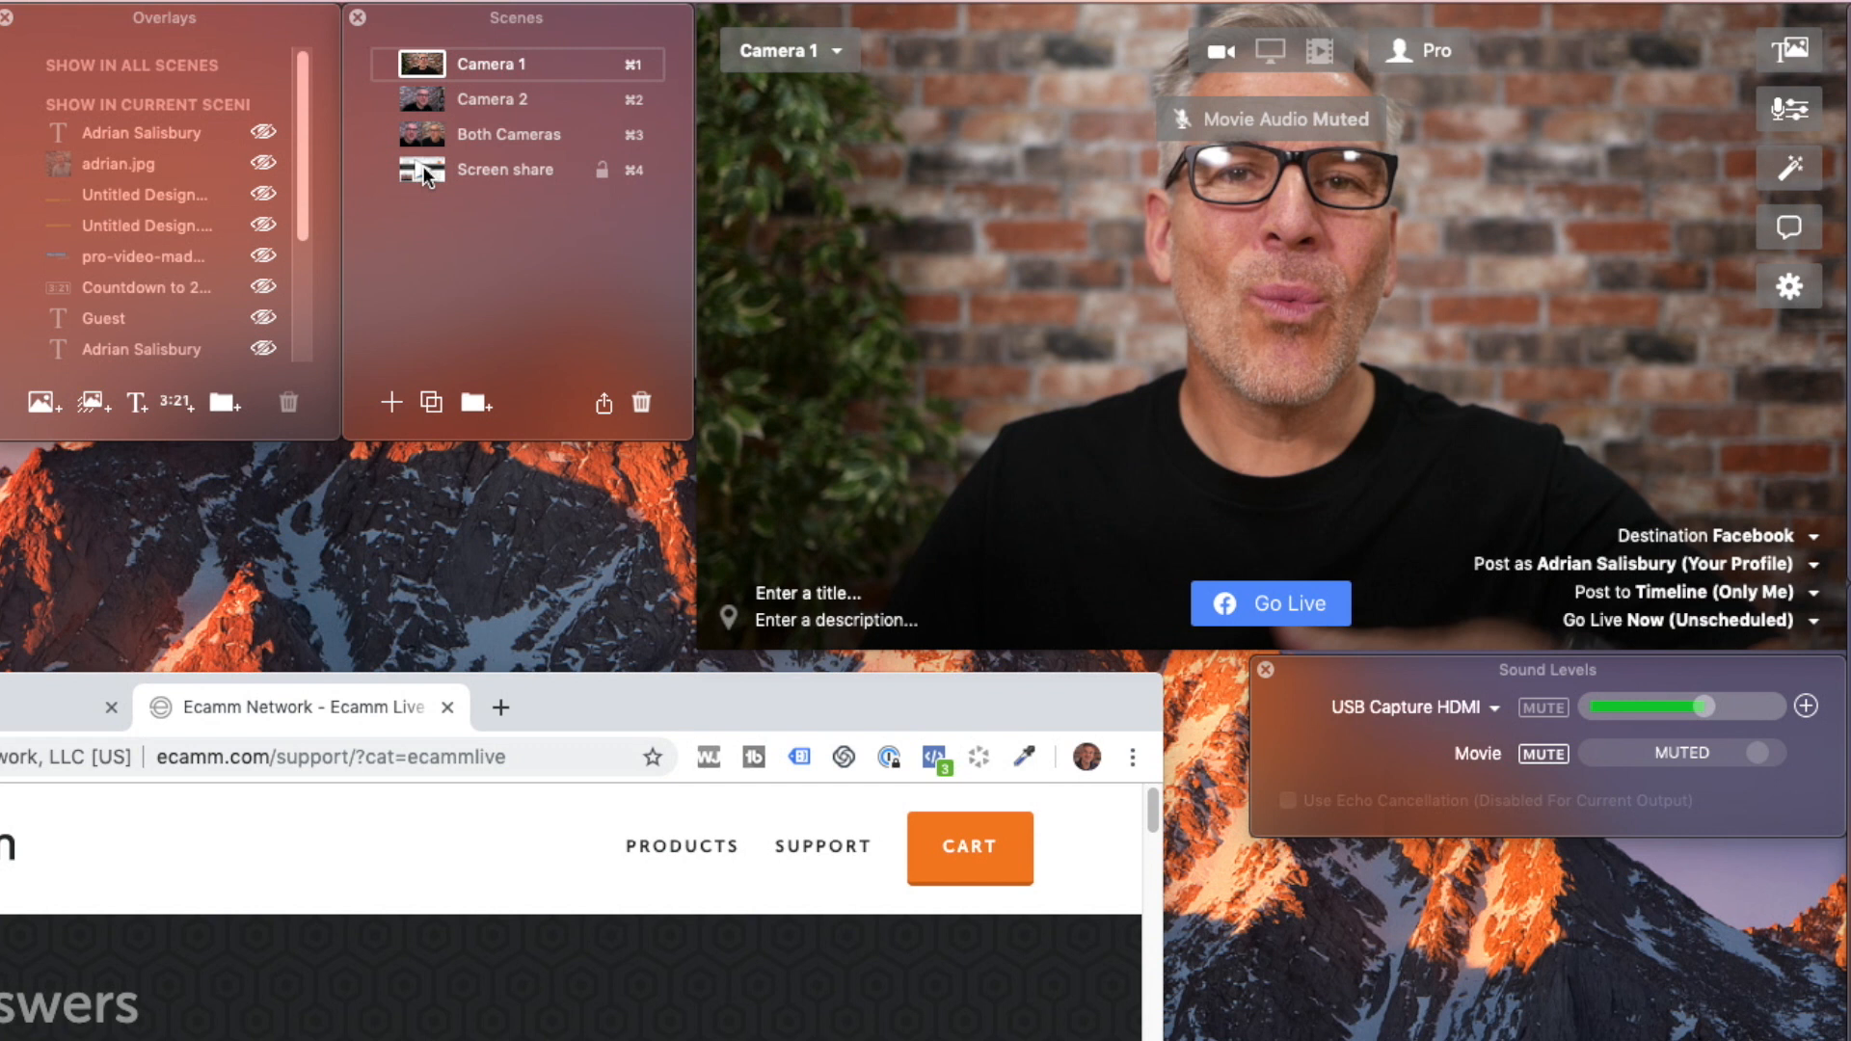
{"action": "mouse_move", "coordinate": [426, 174]}
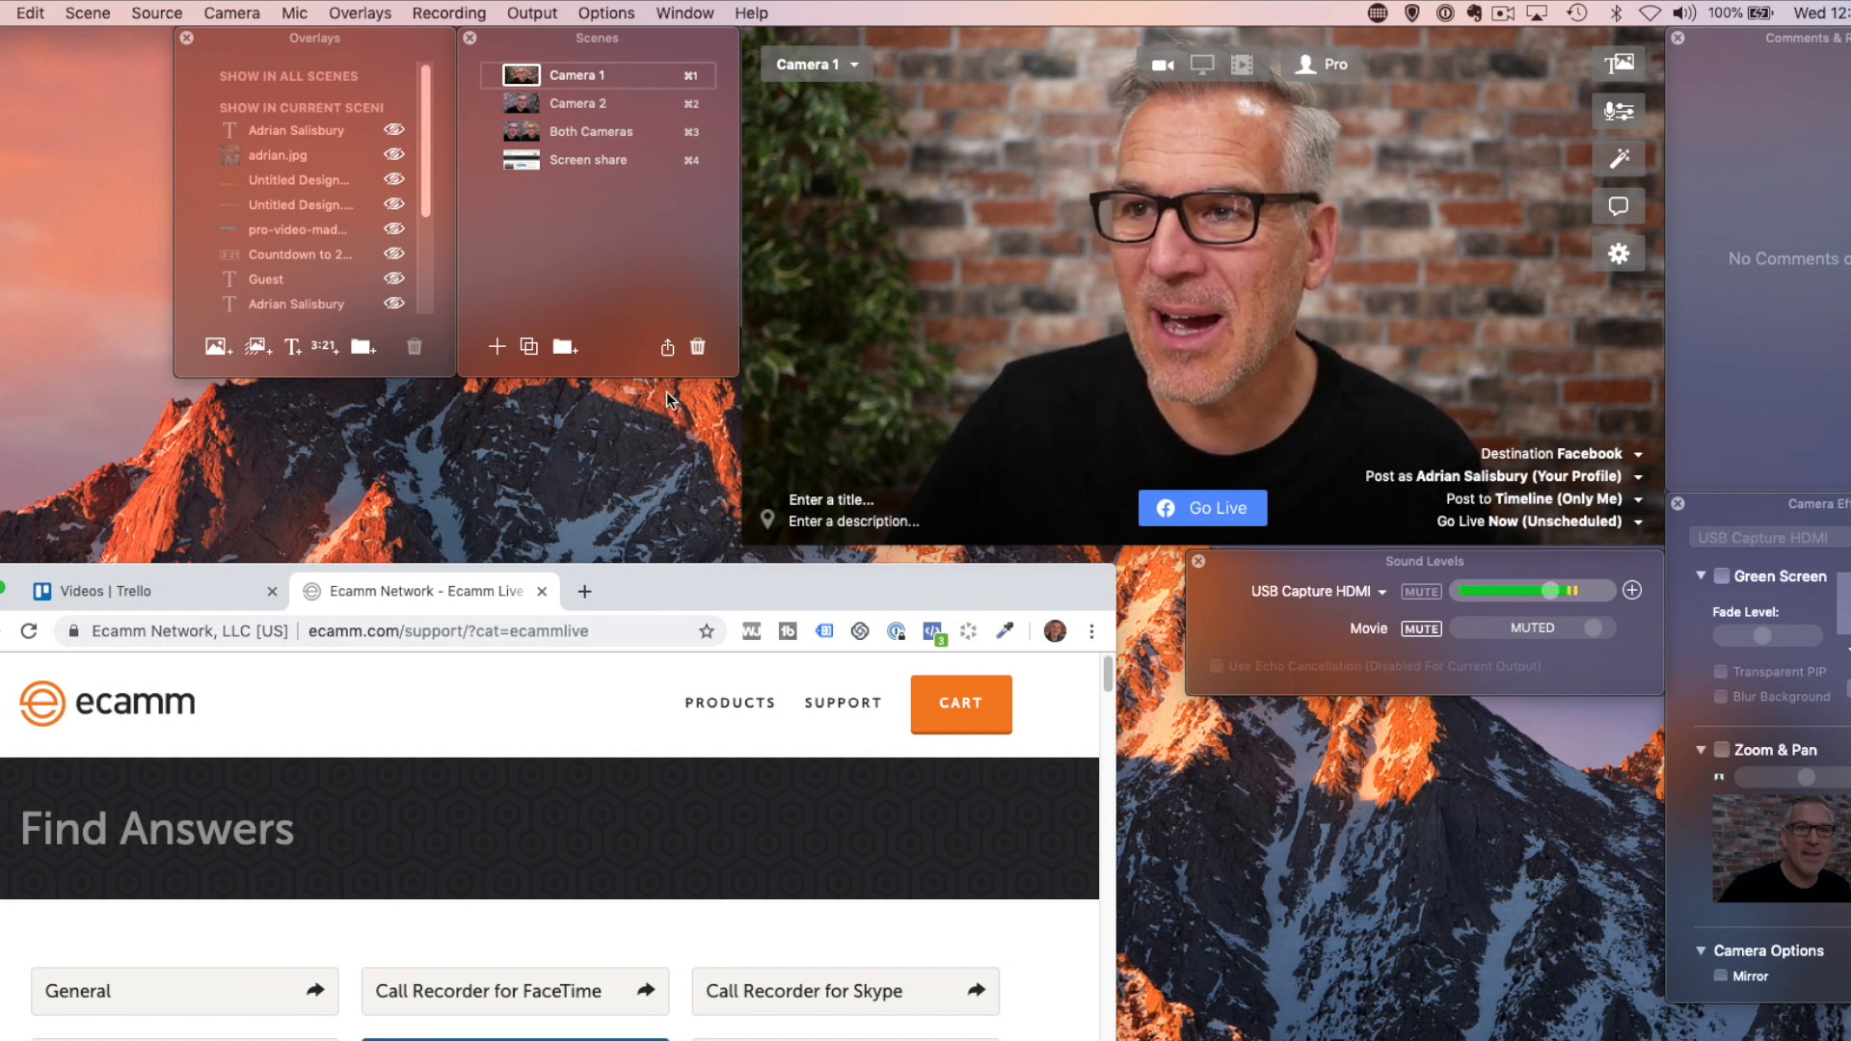
Put the Camera 2 scene live from the Scenes window thumbnails
{"action": "left_click", "coordinate": [598, 103]}
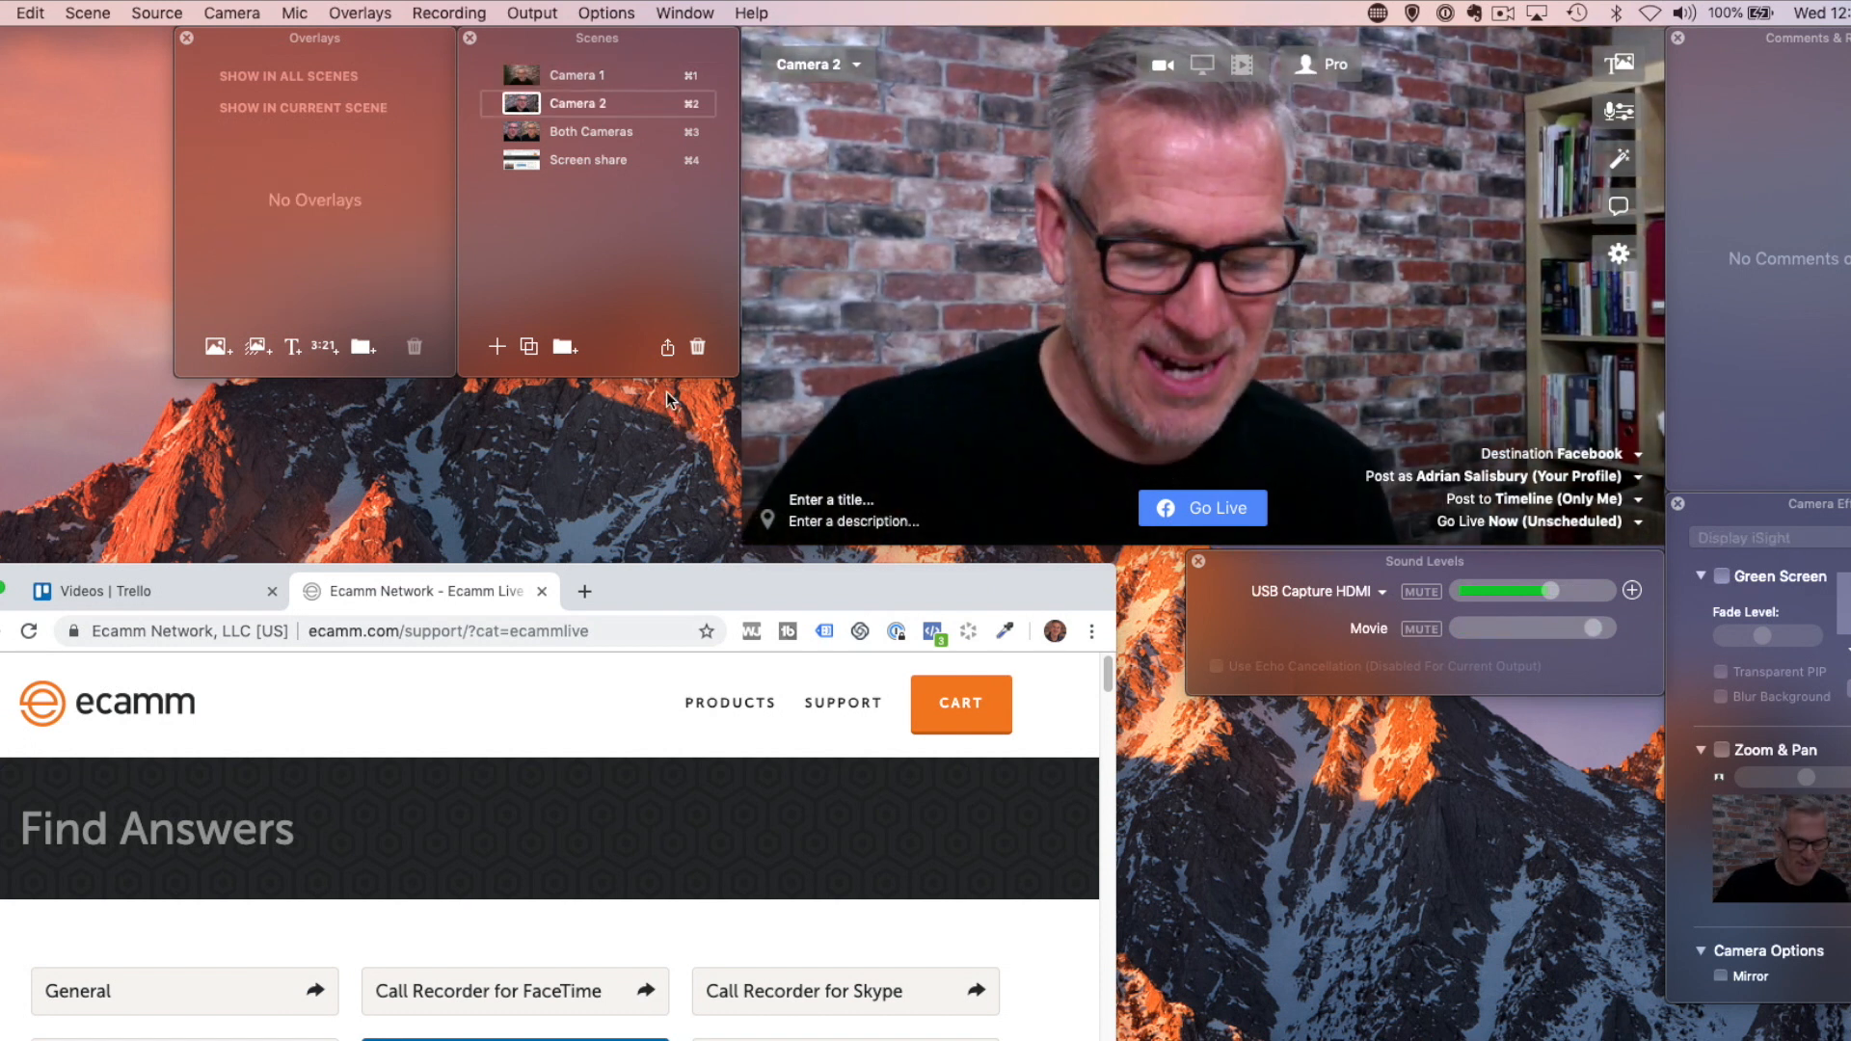
{"action": "left_click", "coordinate": [588, 159]}
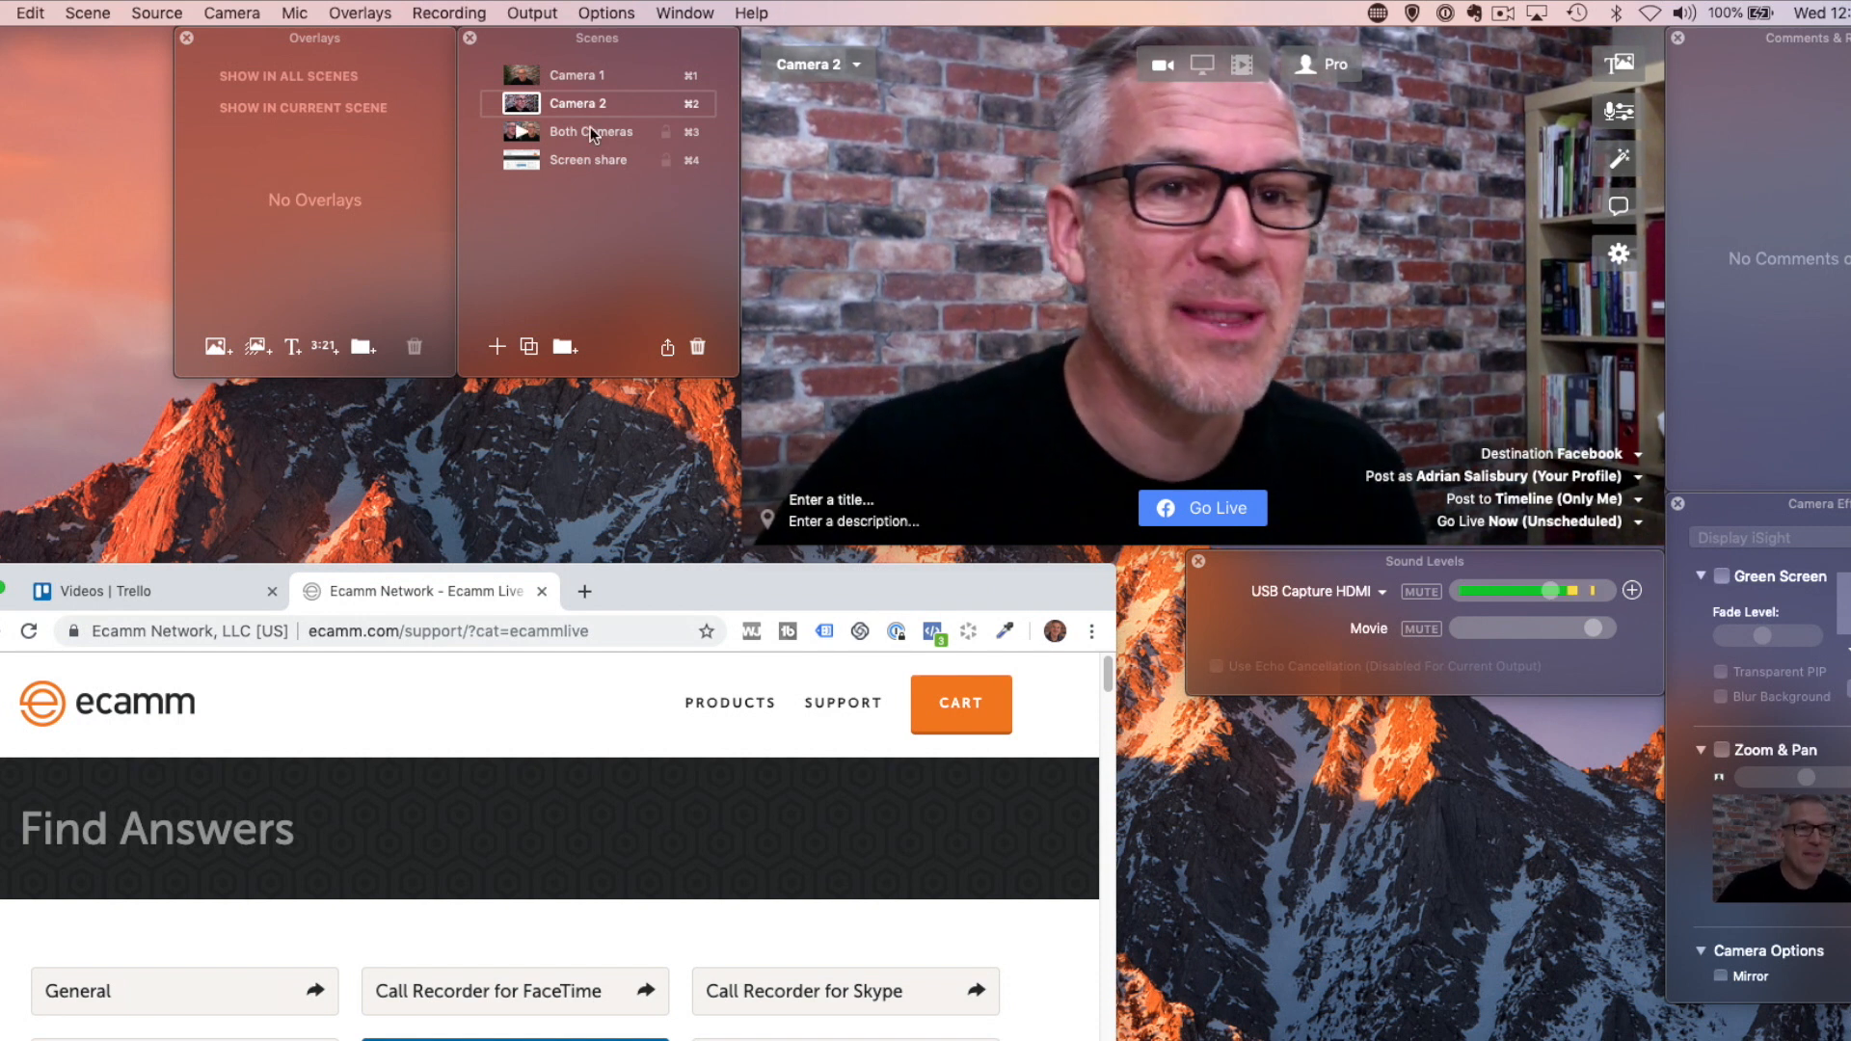
{"action": "mouse_move", "coordinate": [426, 128]}
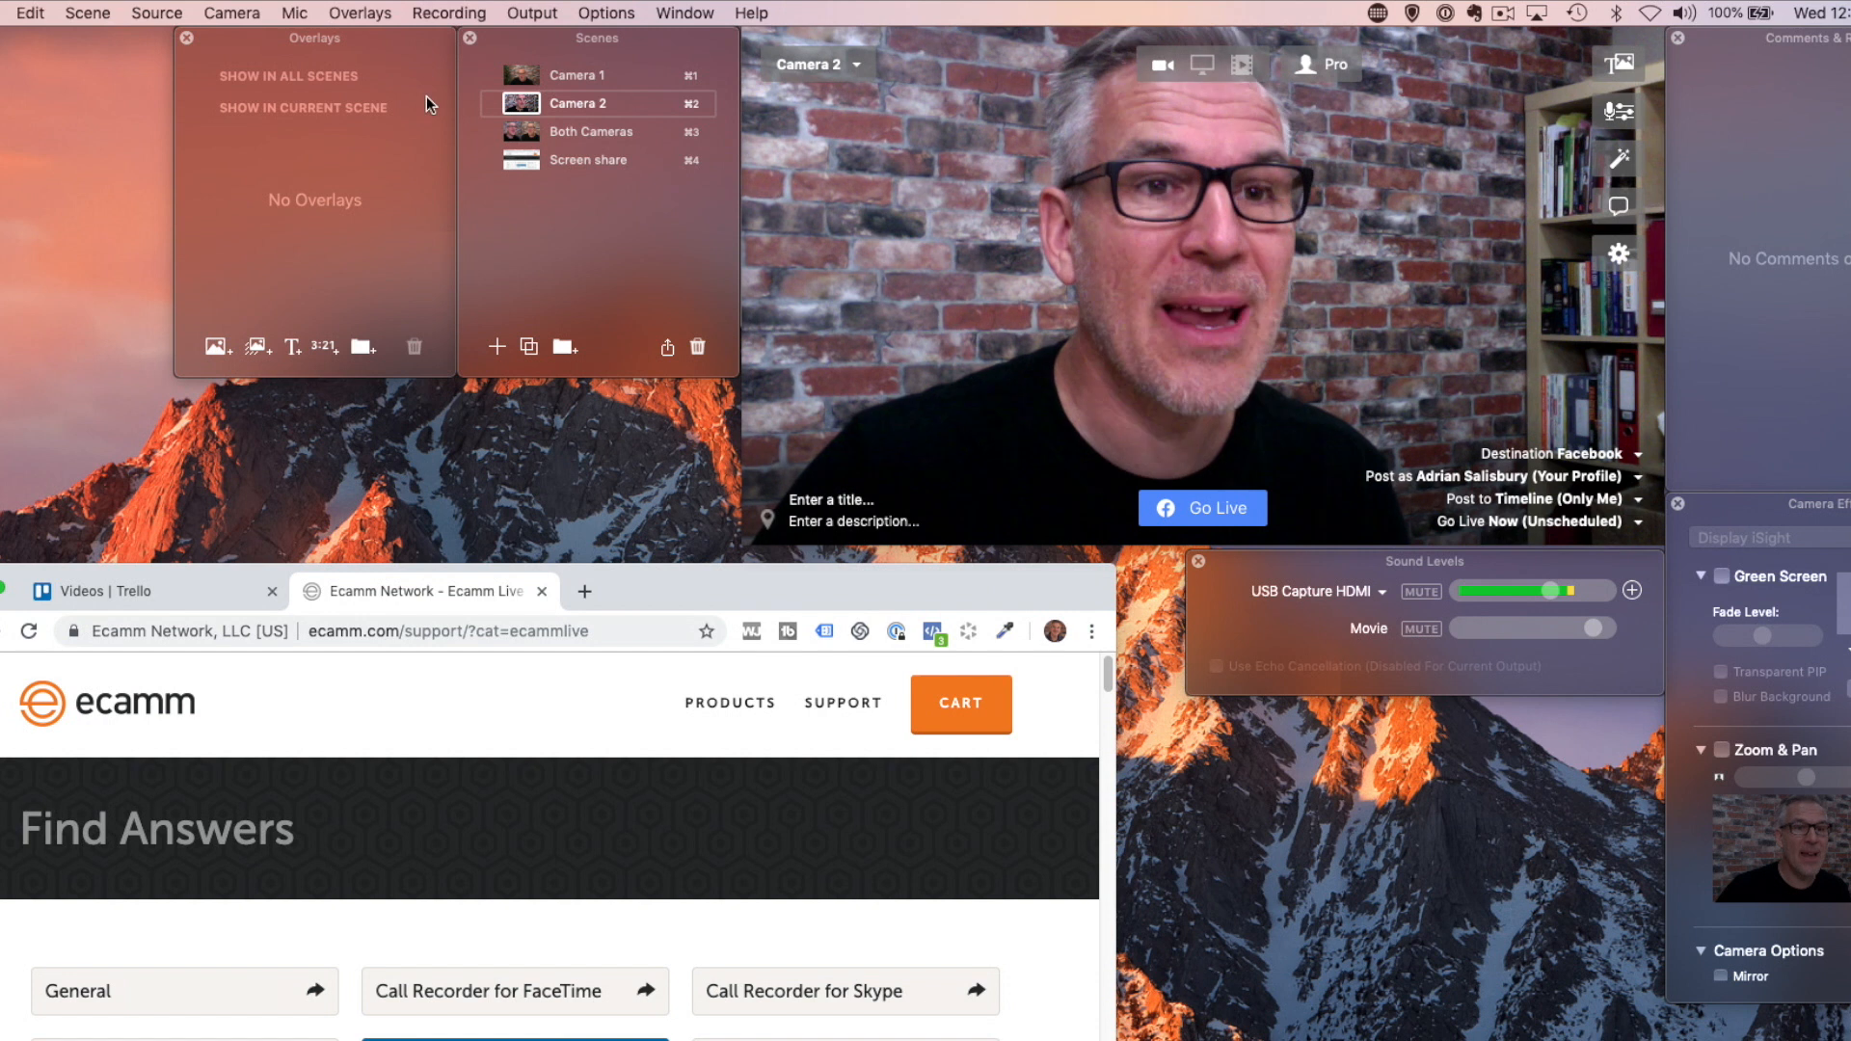
{"action": "mouse_move", "coordinate": [290, 208]}
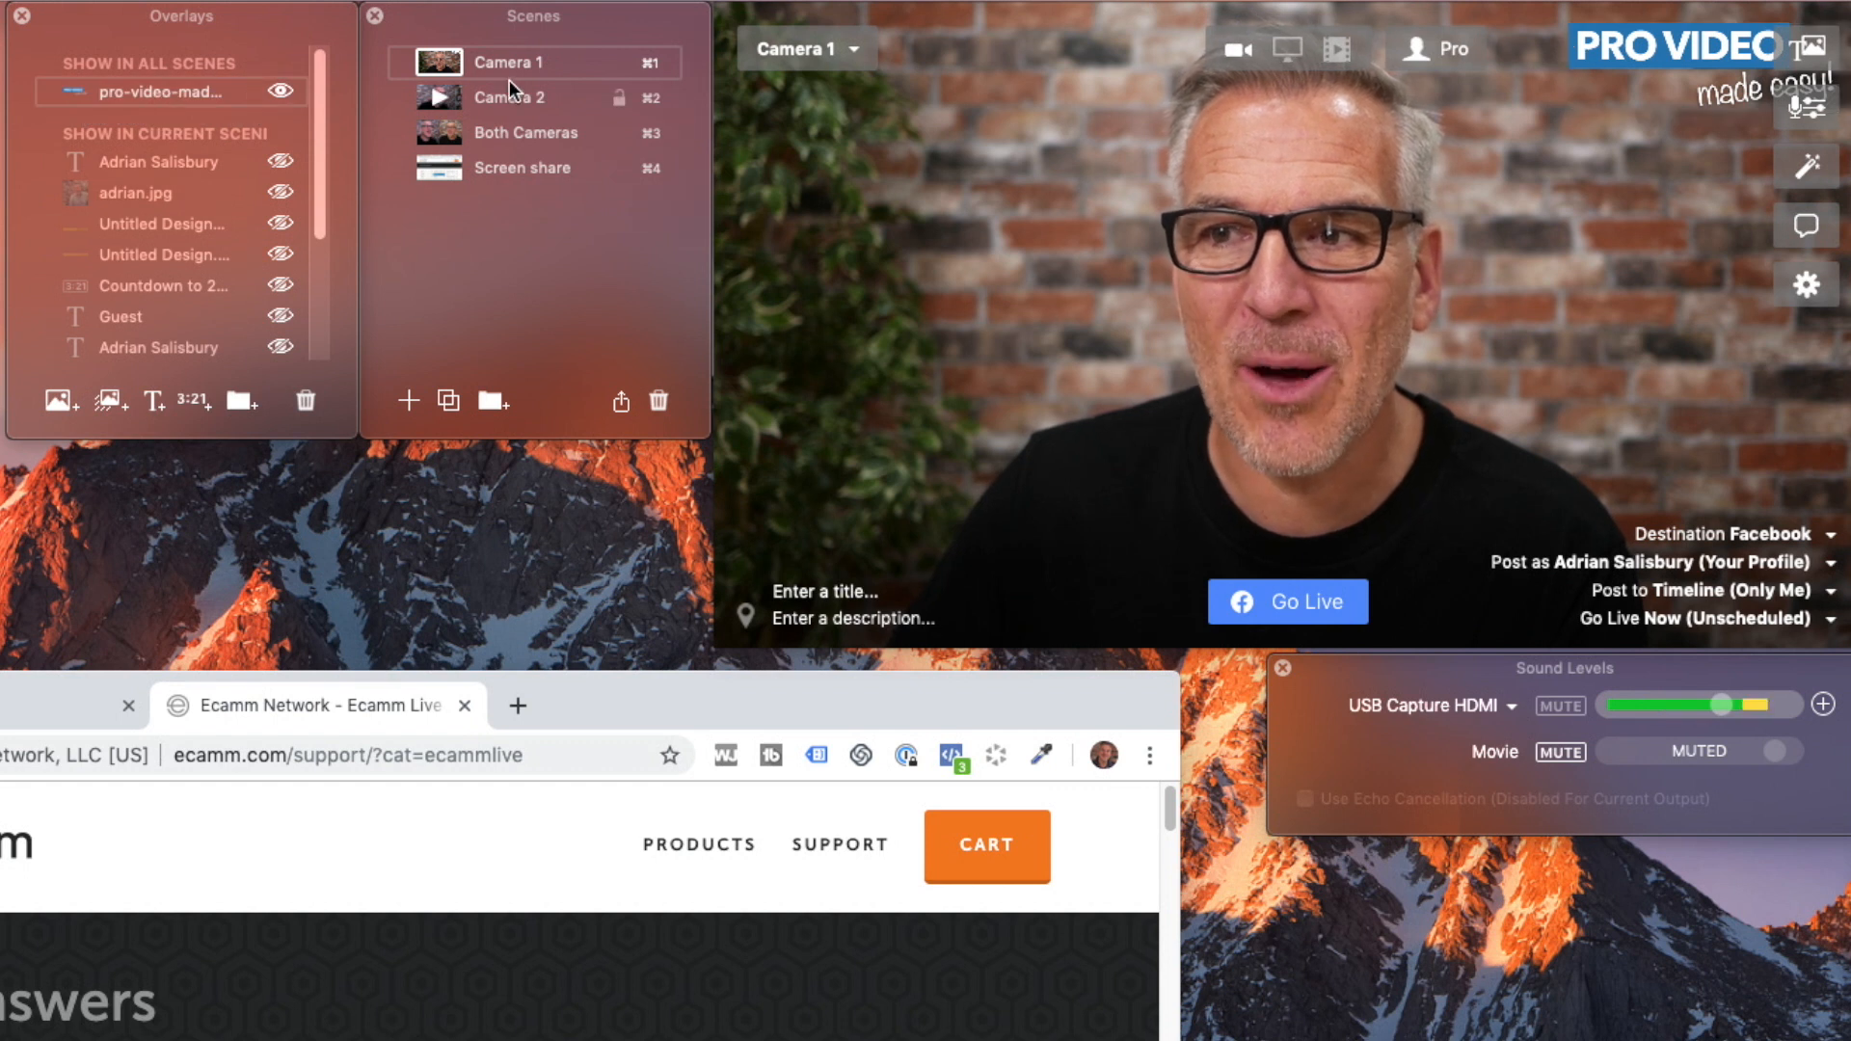
{"action": "left_click", "coordinate": [510, 96]}
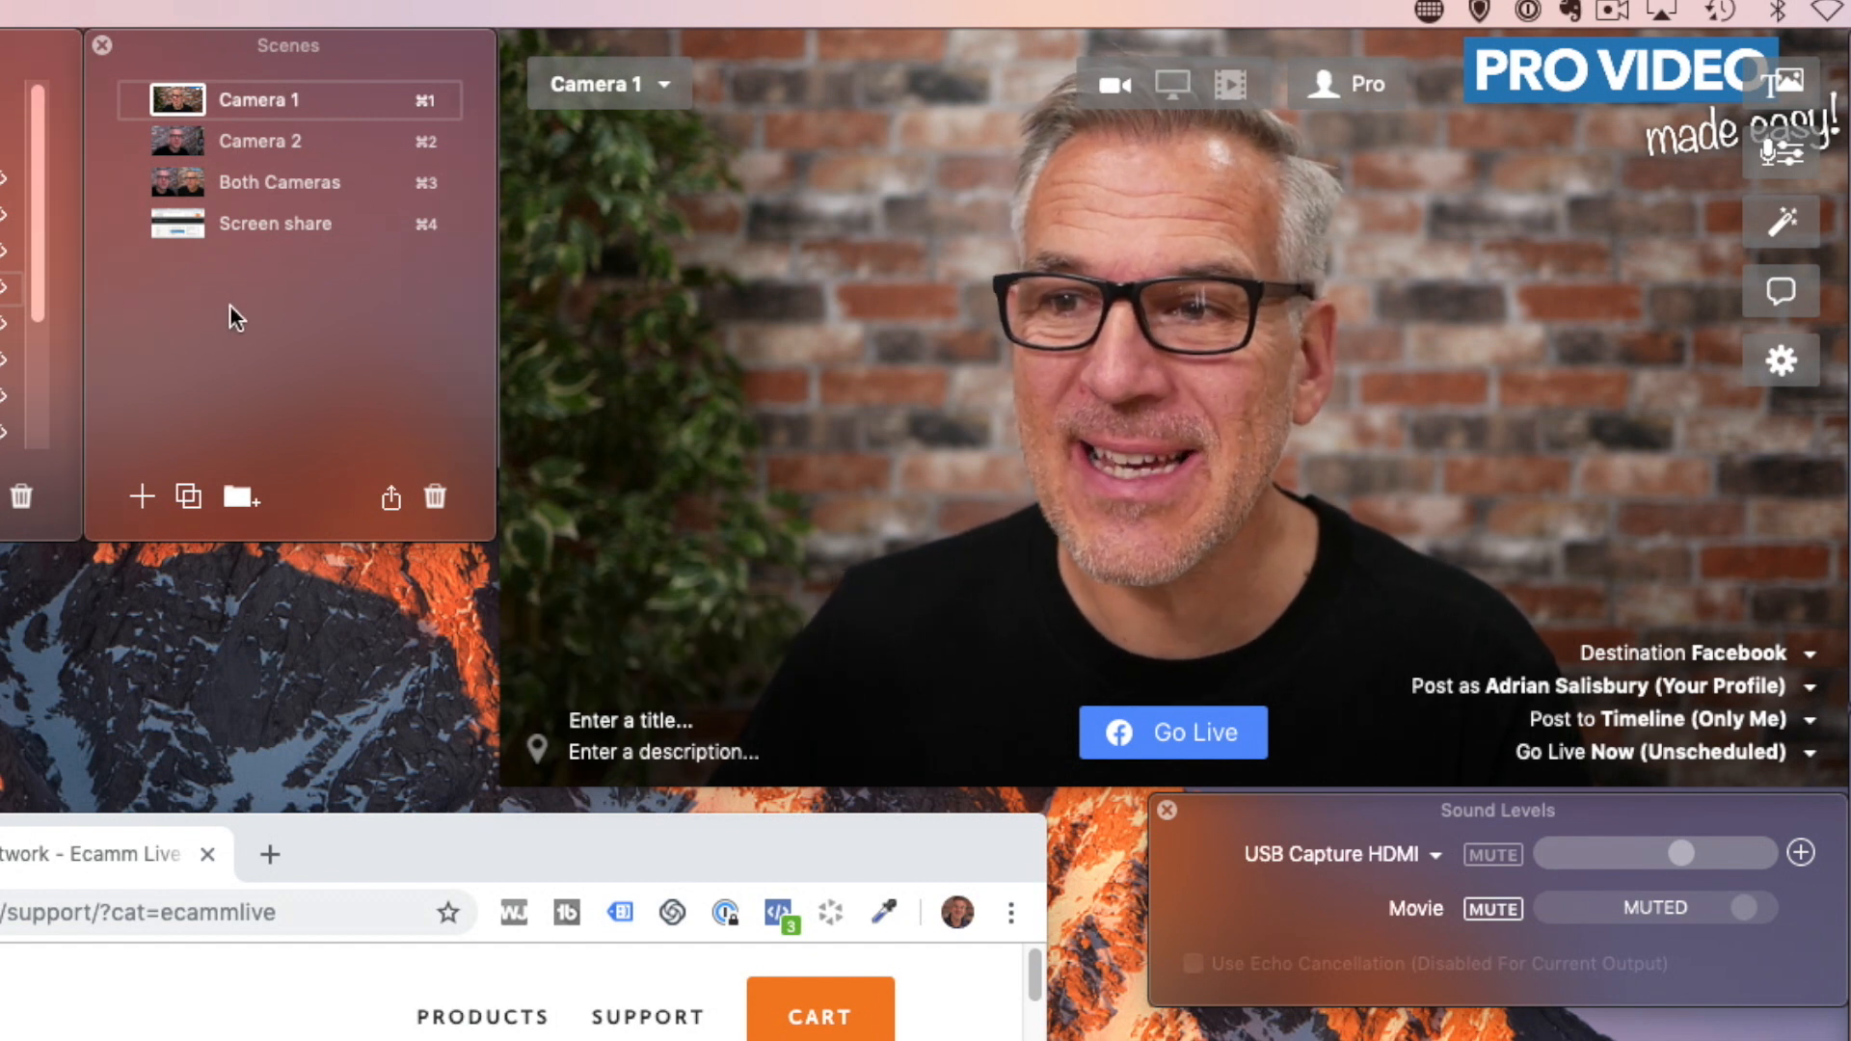
Add a 'Webinar' scene and advance its slide deck by two slides
{"action": "left_click", "coordinate": [141, 496]}
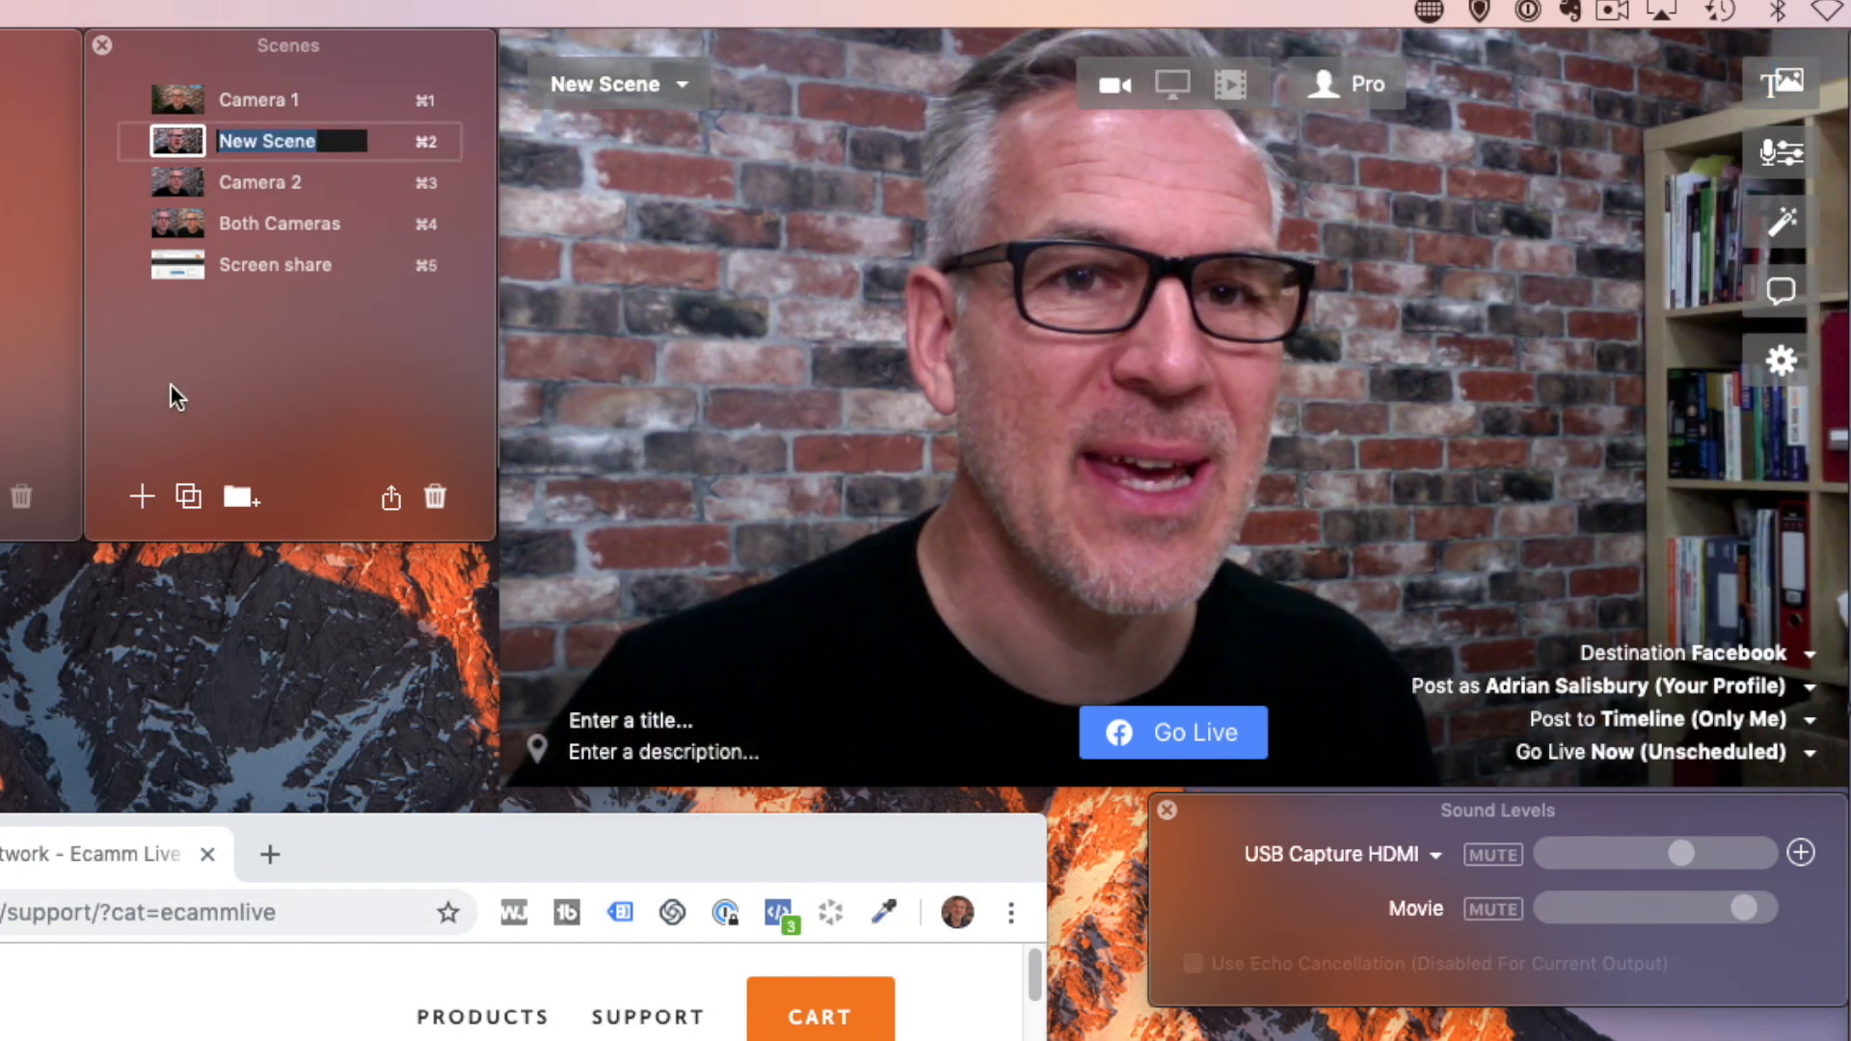
{"action": "type", "text": "Webinar"}
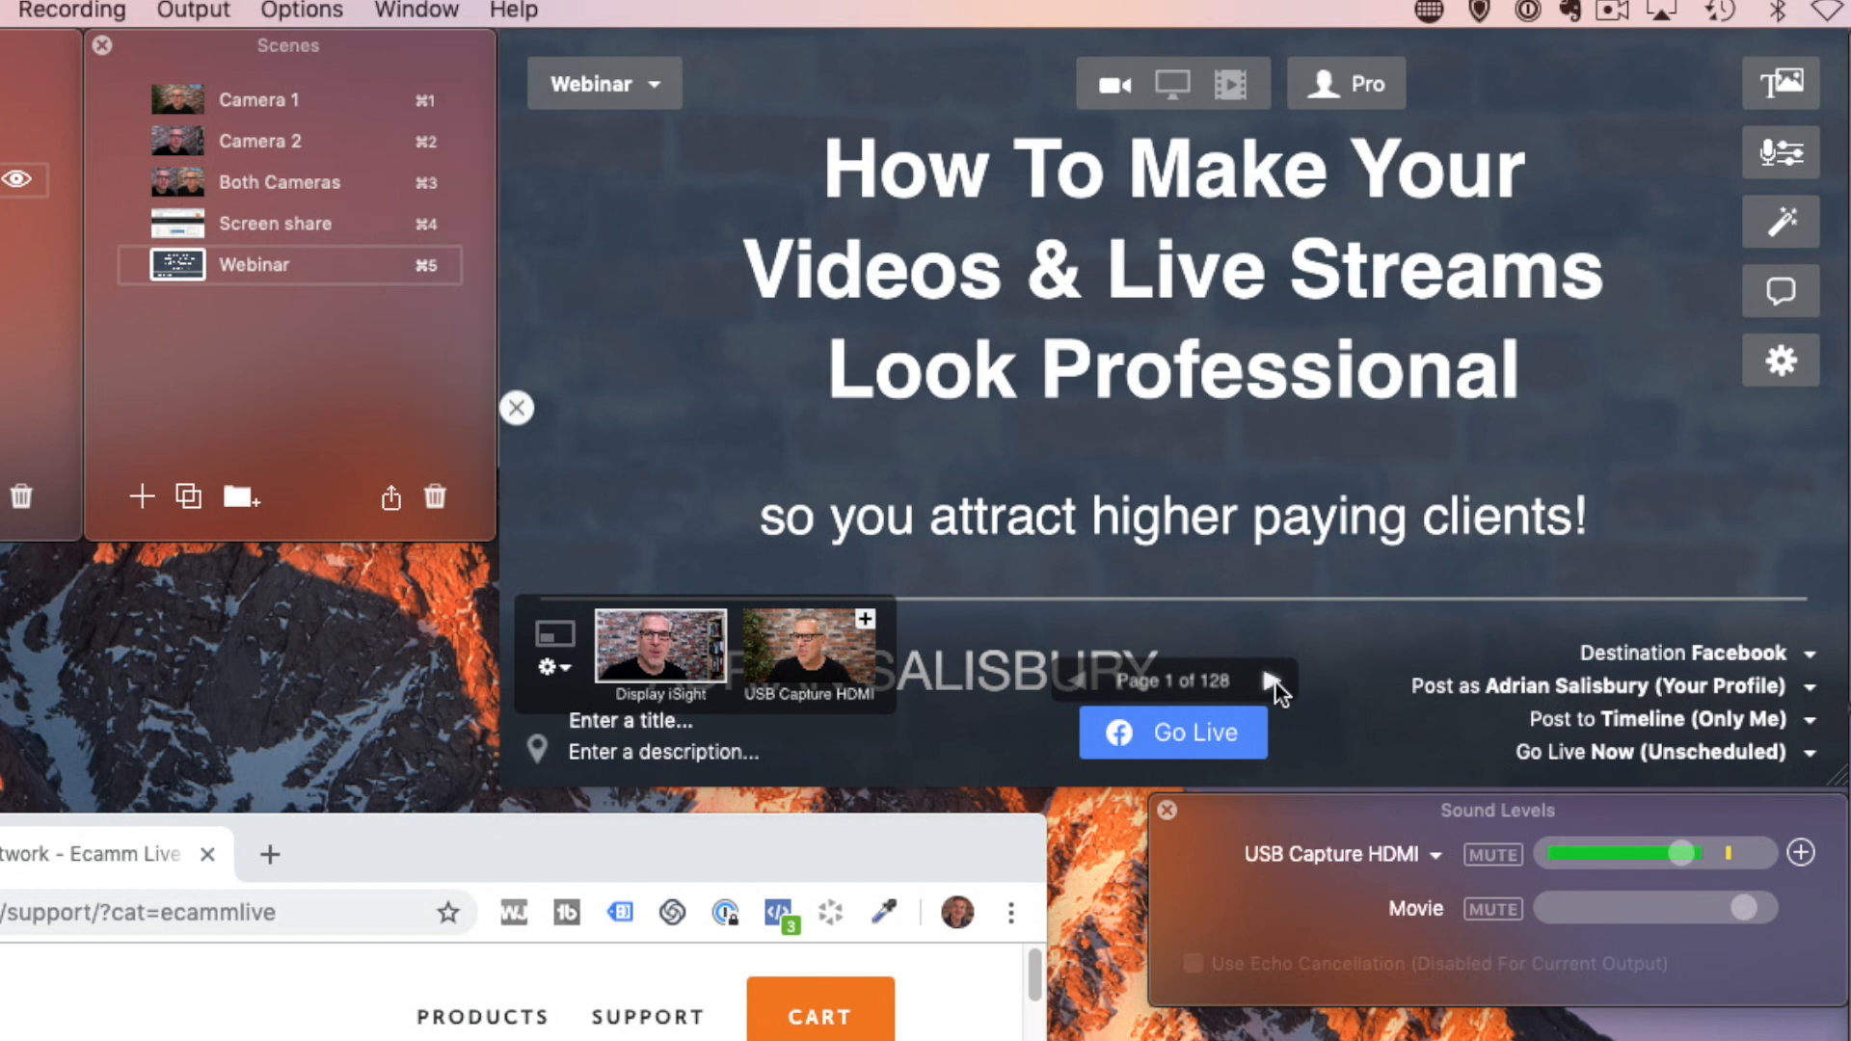
{"action": "left_click", "coordinate": [1269, 680]}
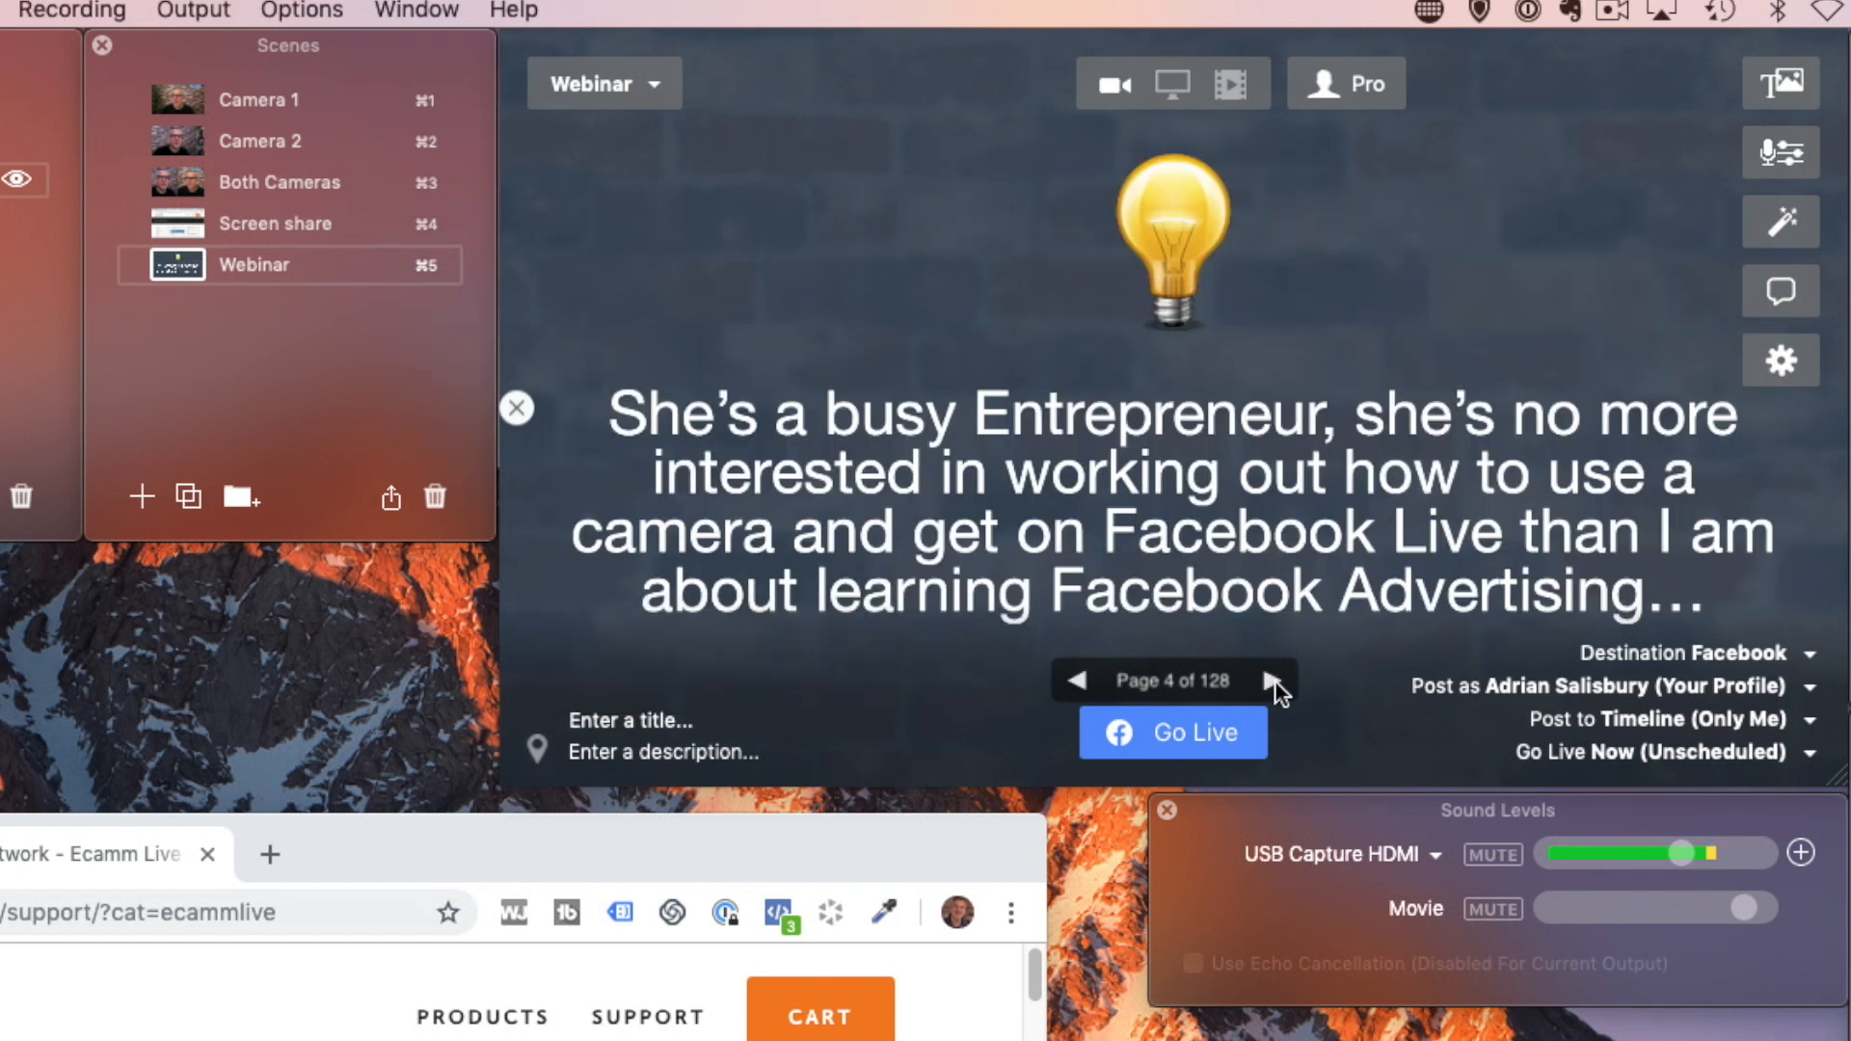
{"action": "left_click", "coordinate": [1273, 680]}
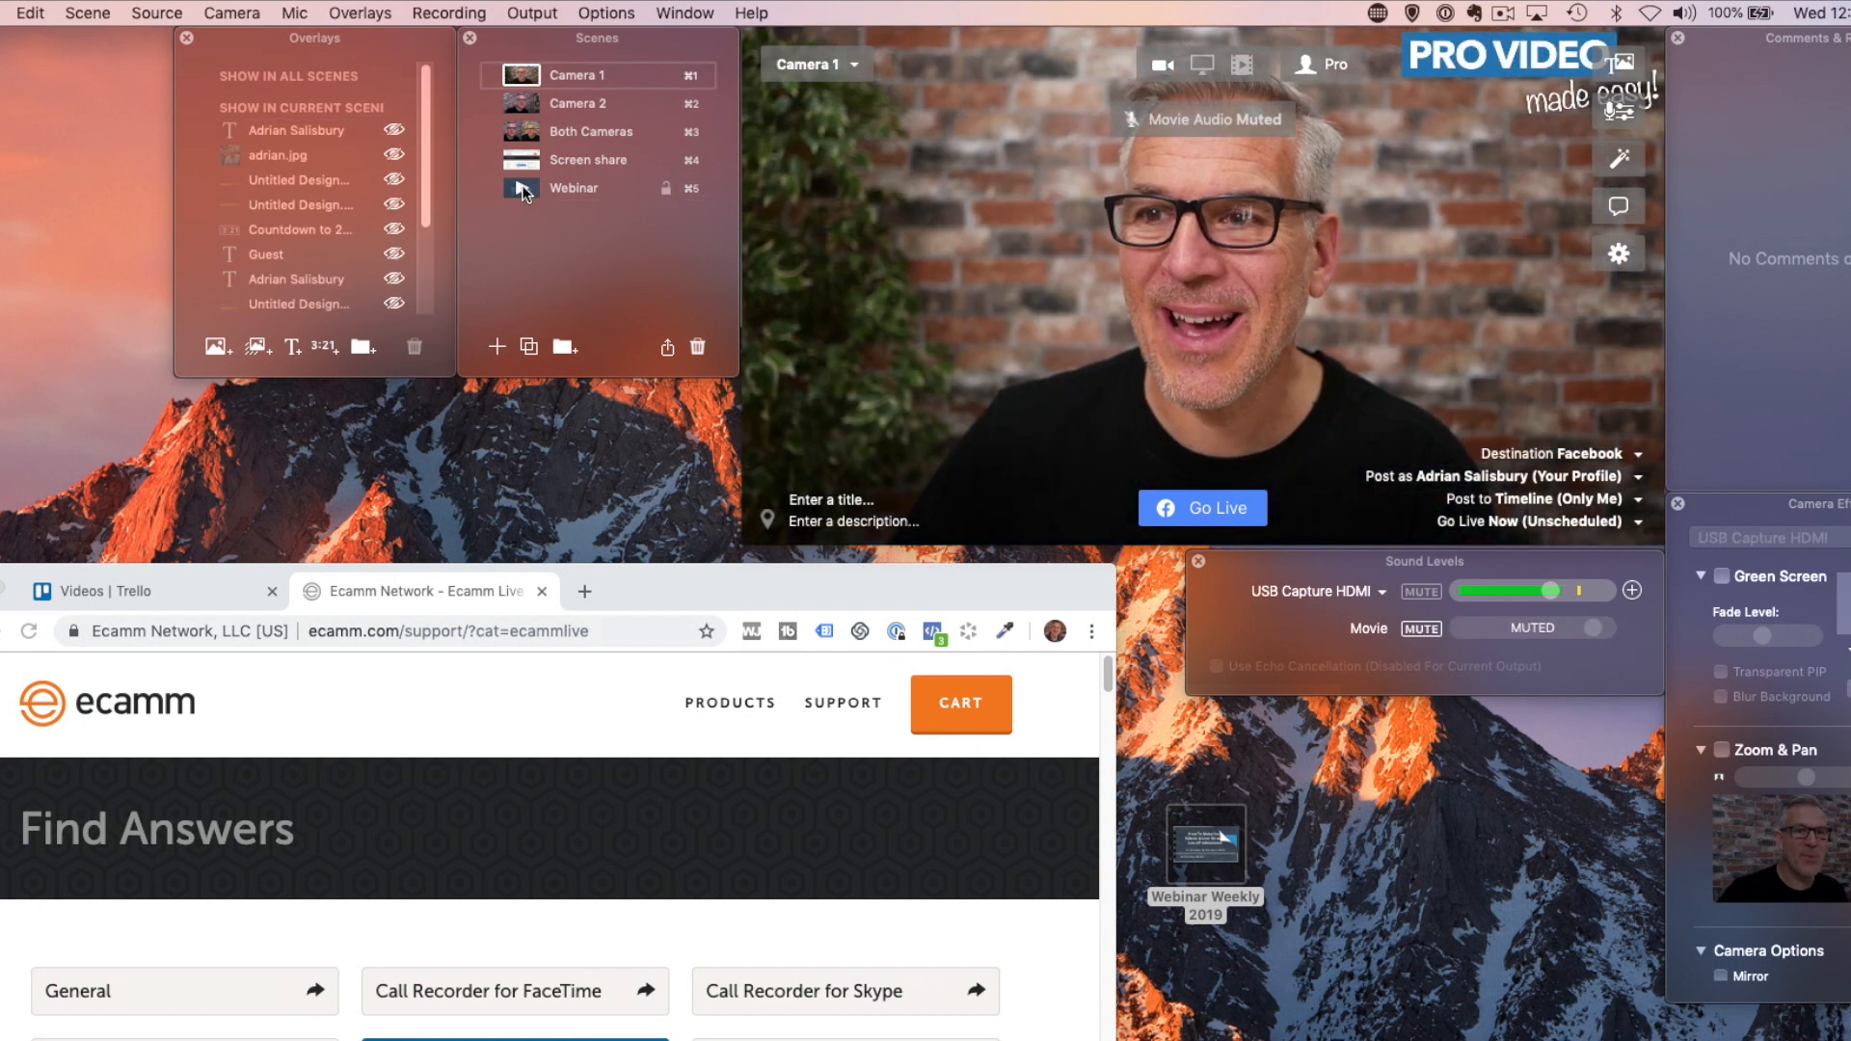
{"action": "left_click", "coordinate": [574, 188]}
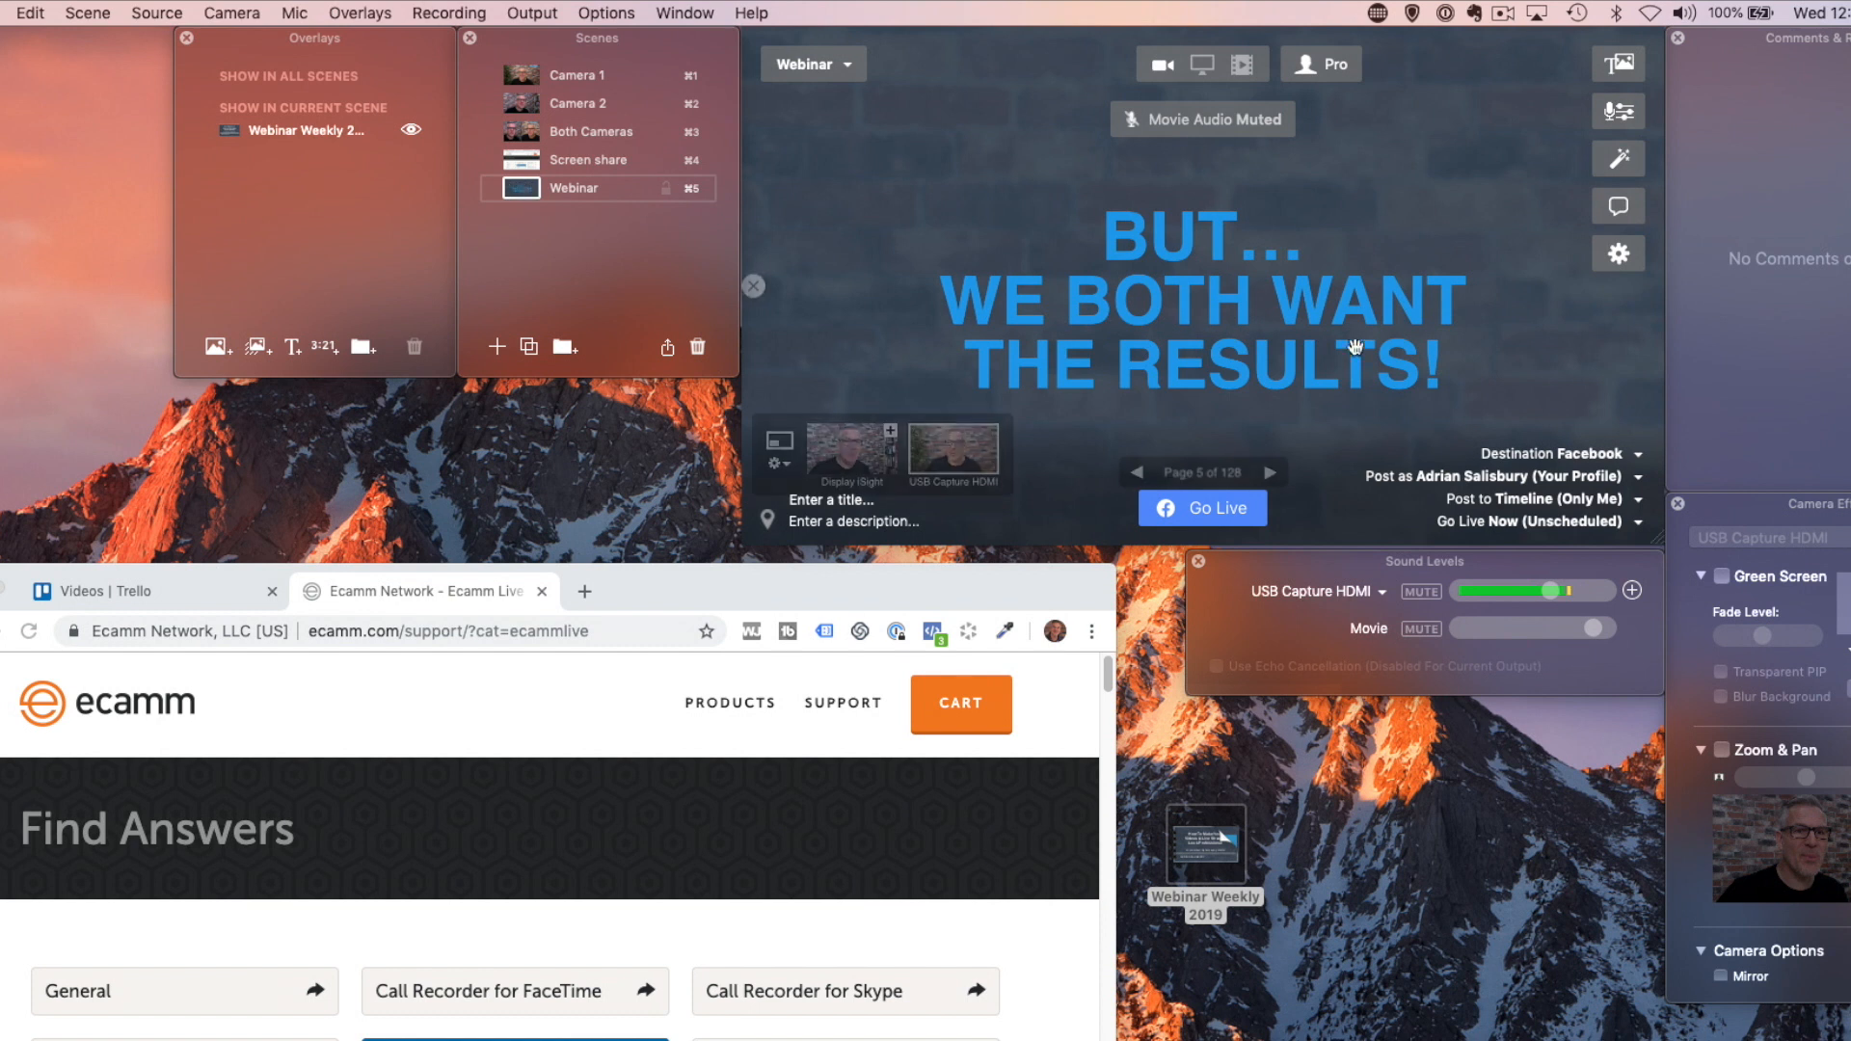
{"action": "left_click", "coordinate": [1271, 471]}
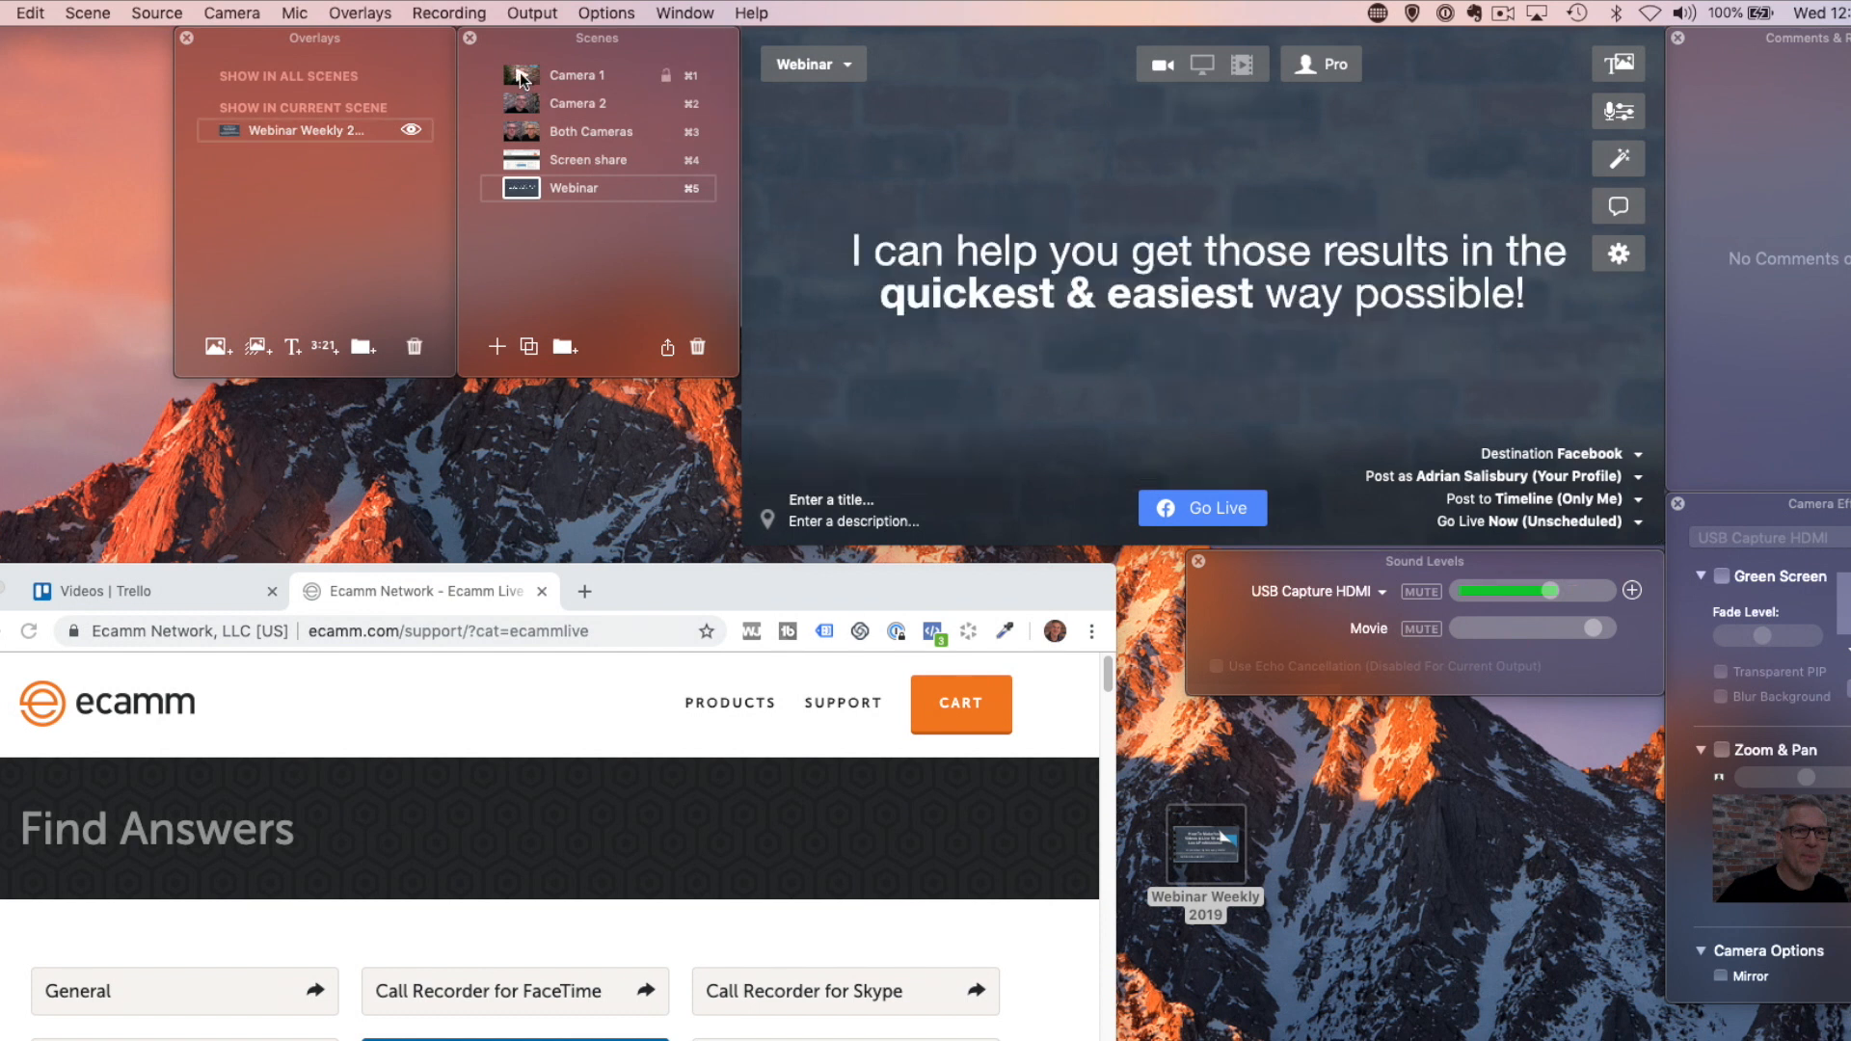
{"action": "left_click", "coordinate": [575, 75]}
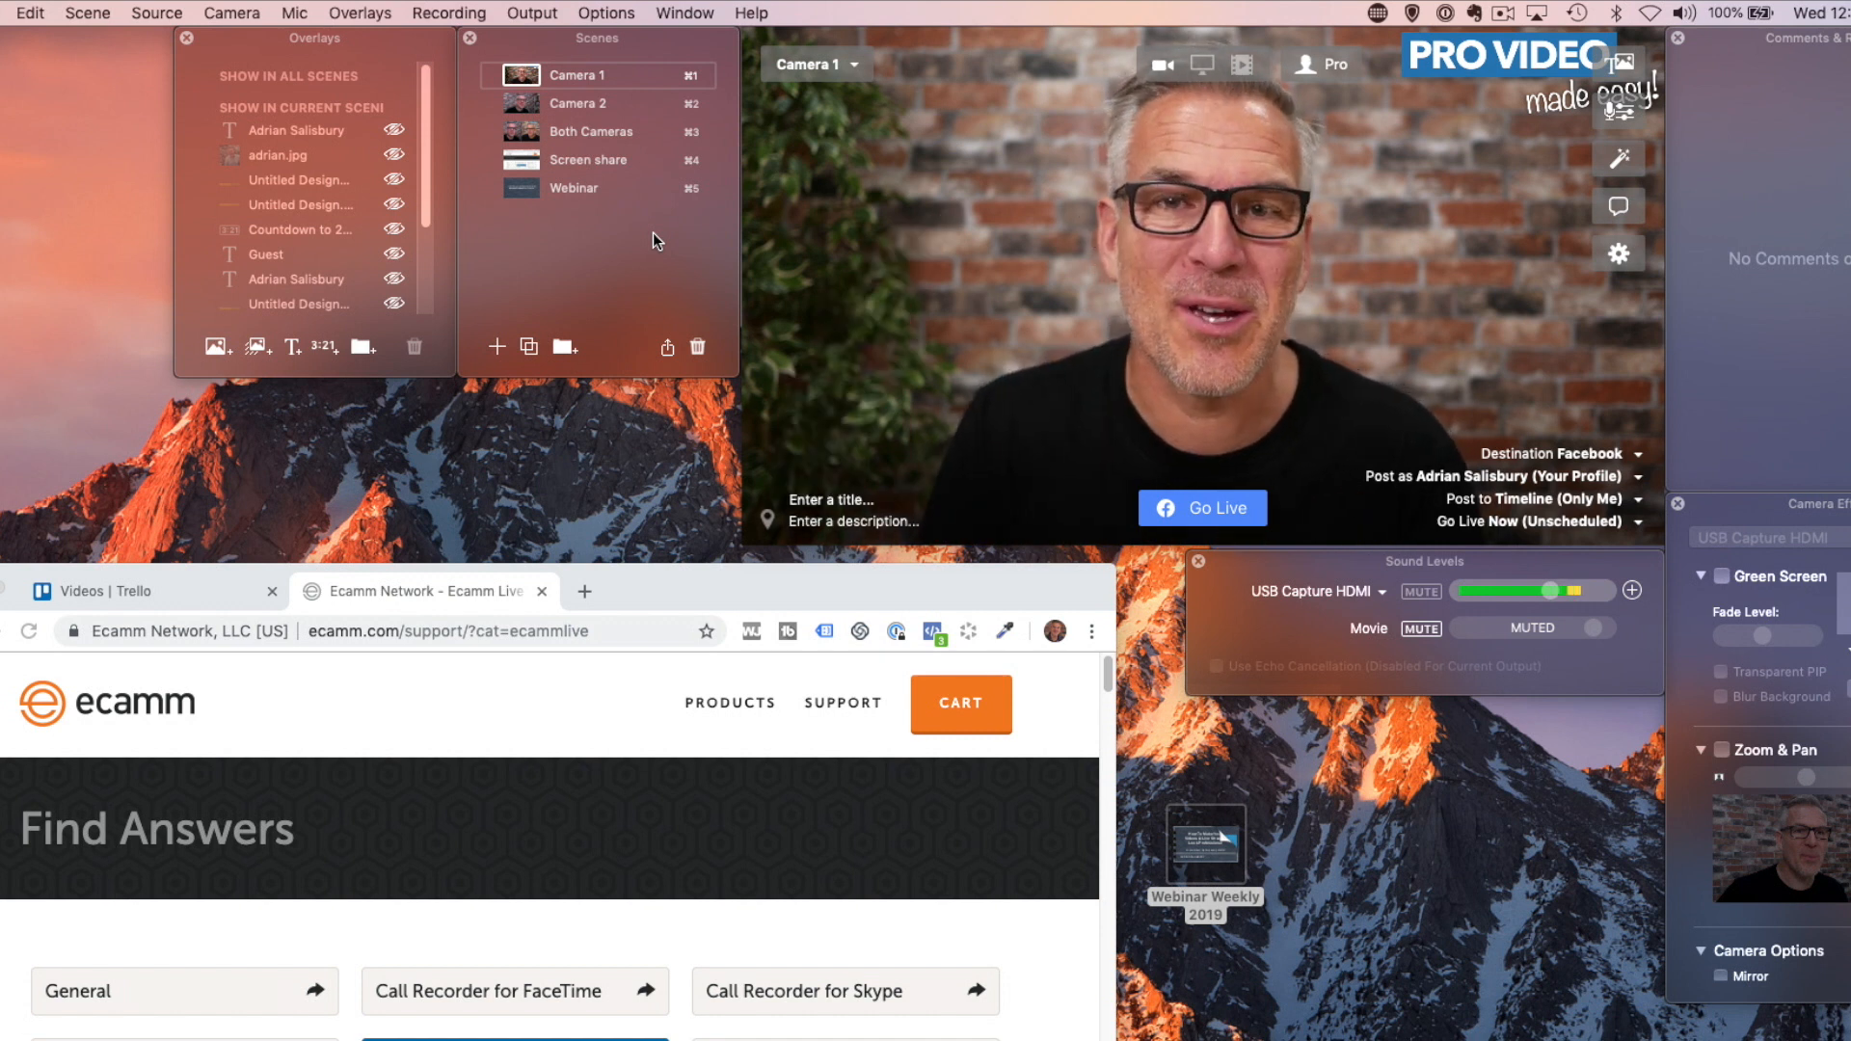
{"action": "left_click", "coordinate": [815, 65]}
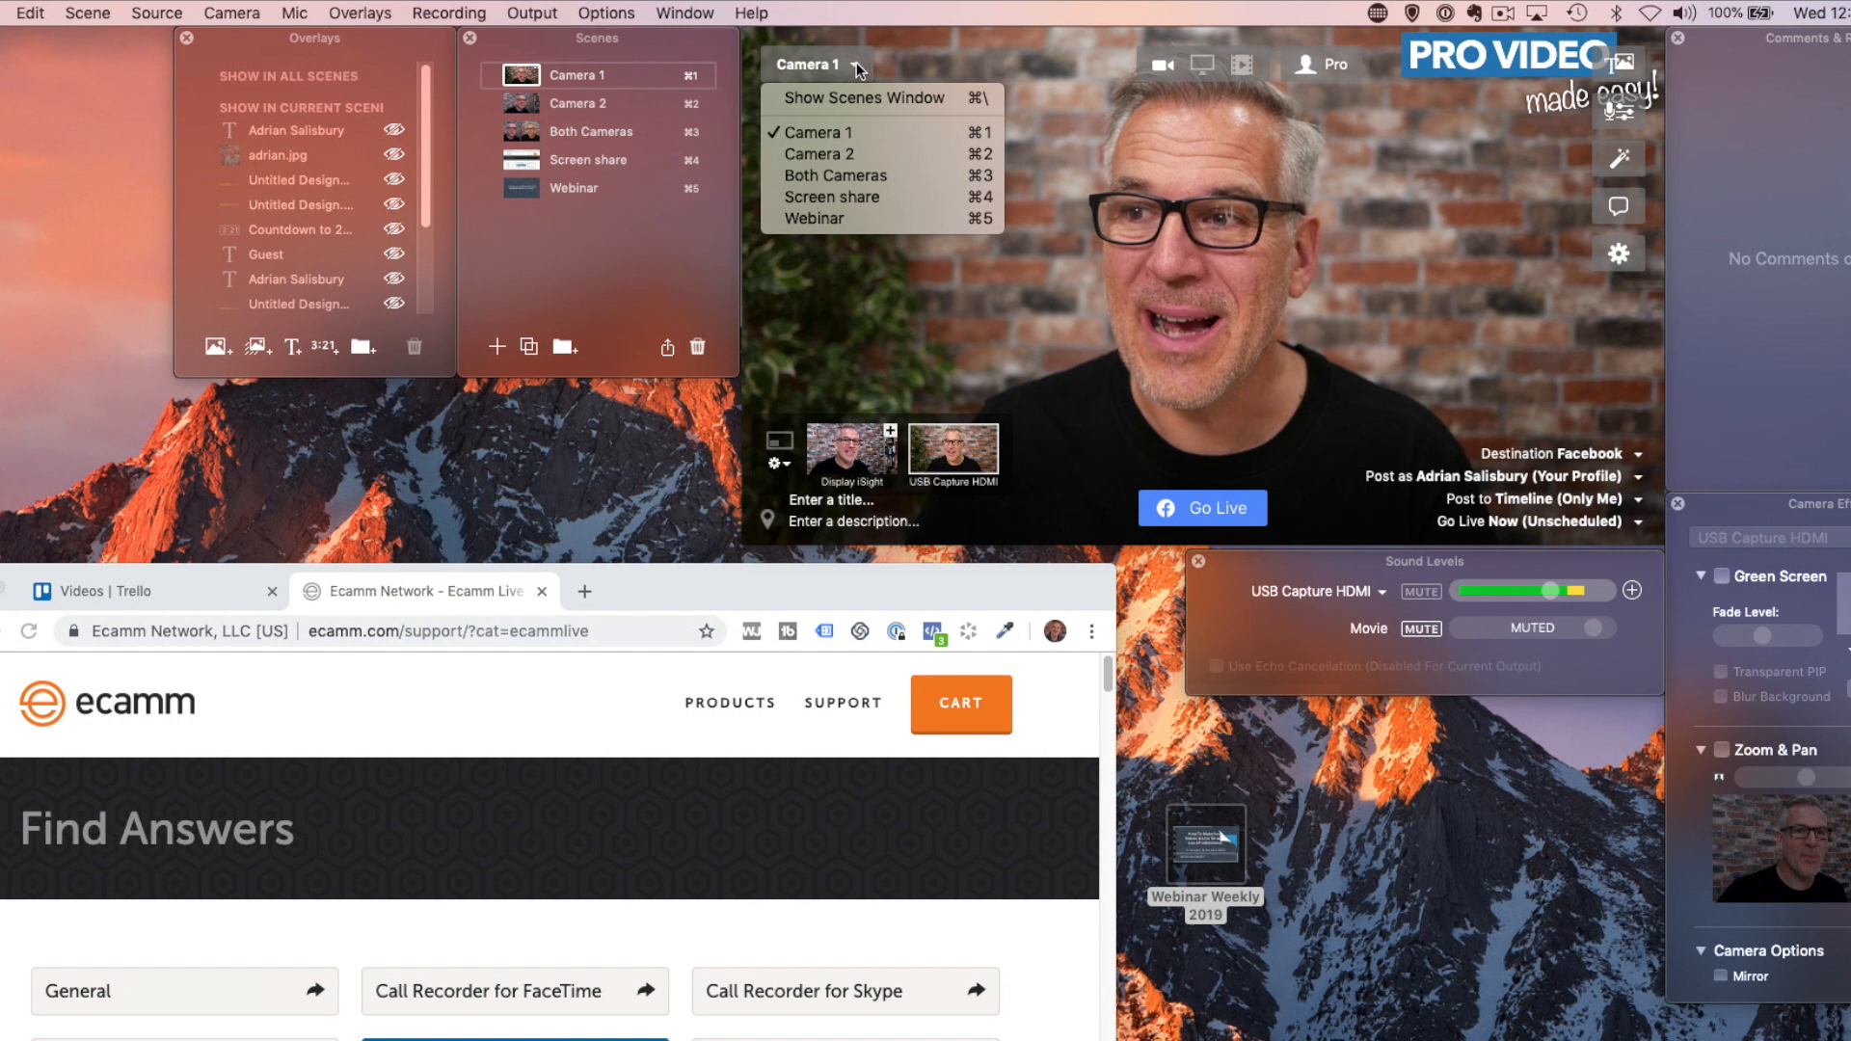
{"action": "left_click", "coordinate": [814, 219]}
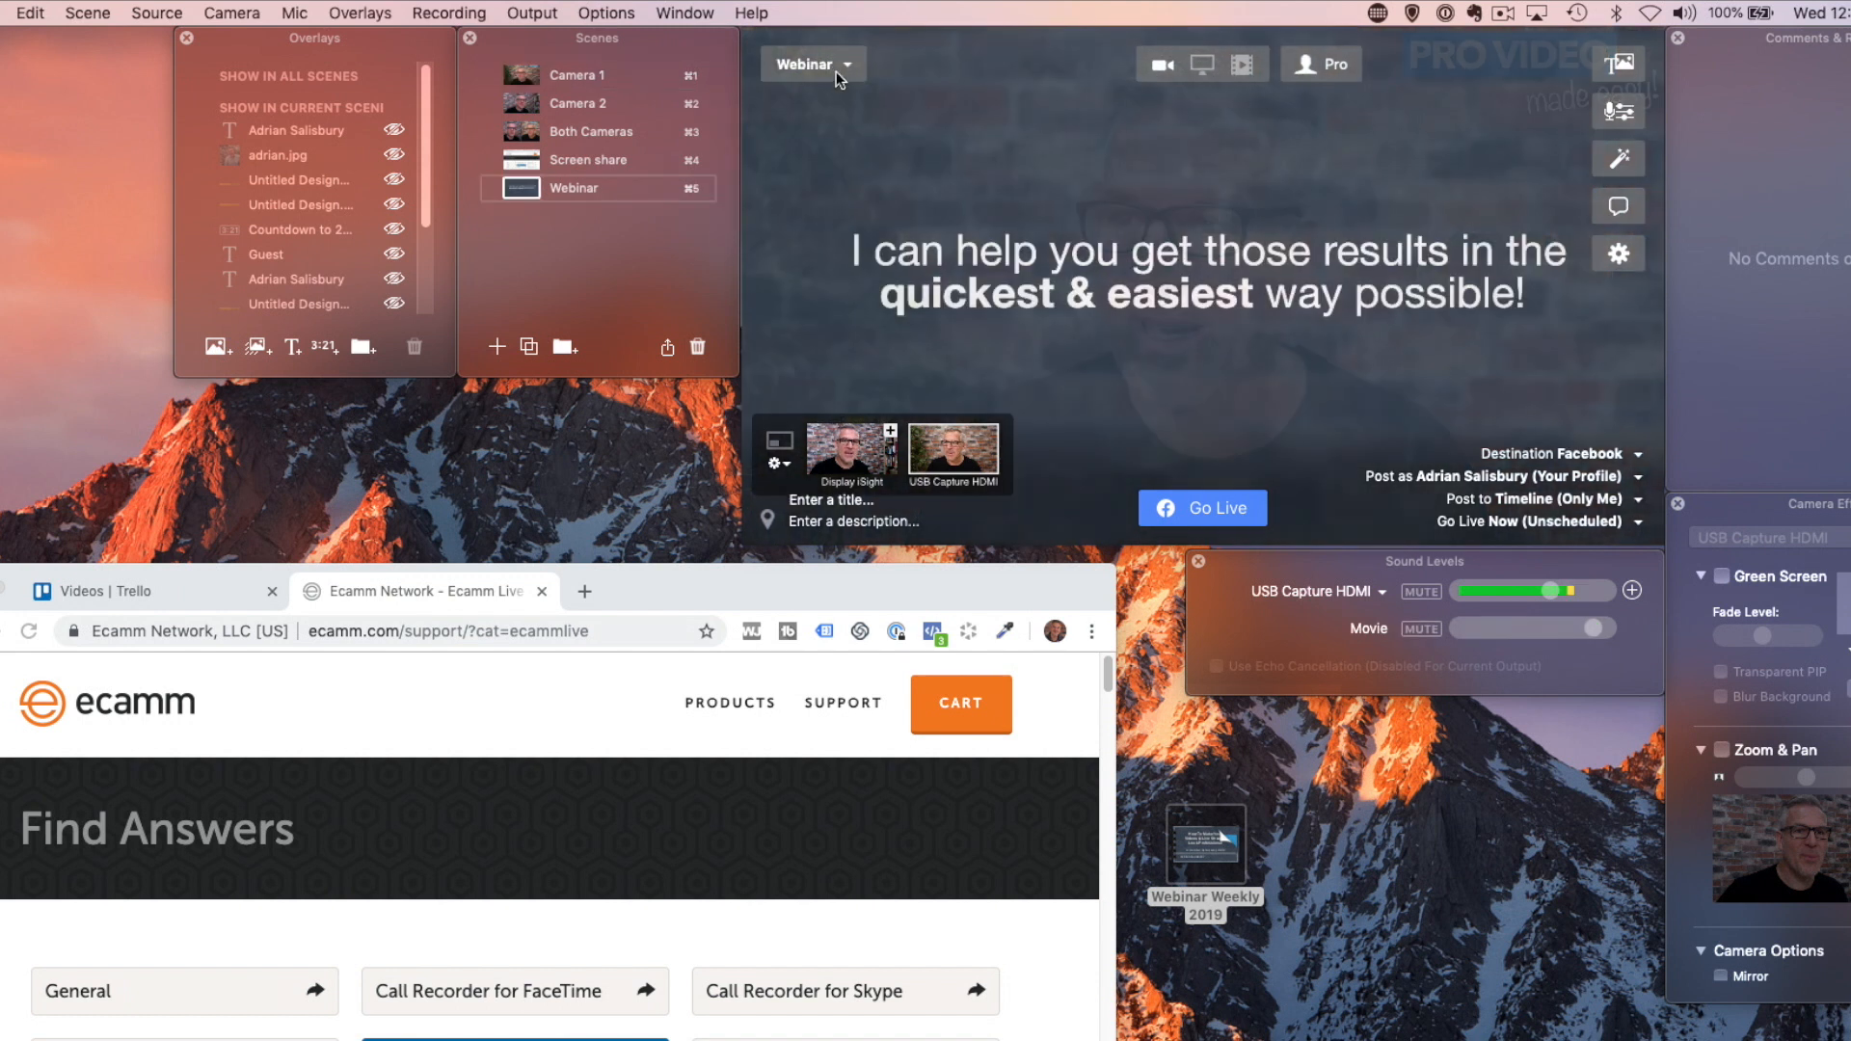
{"action": "left_click", "coordinate": [812, 64]}
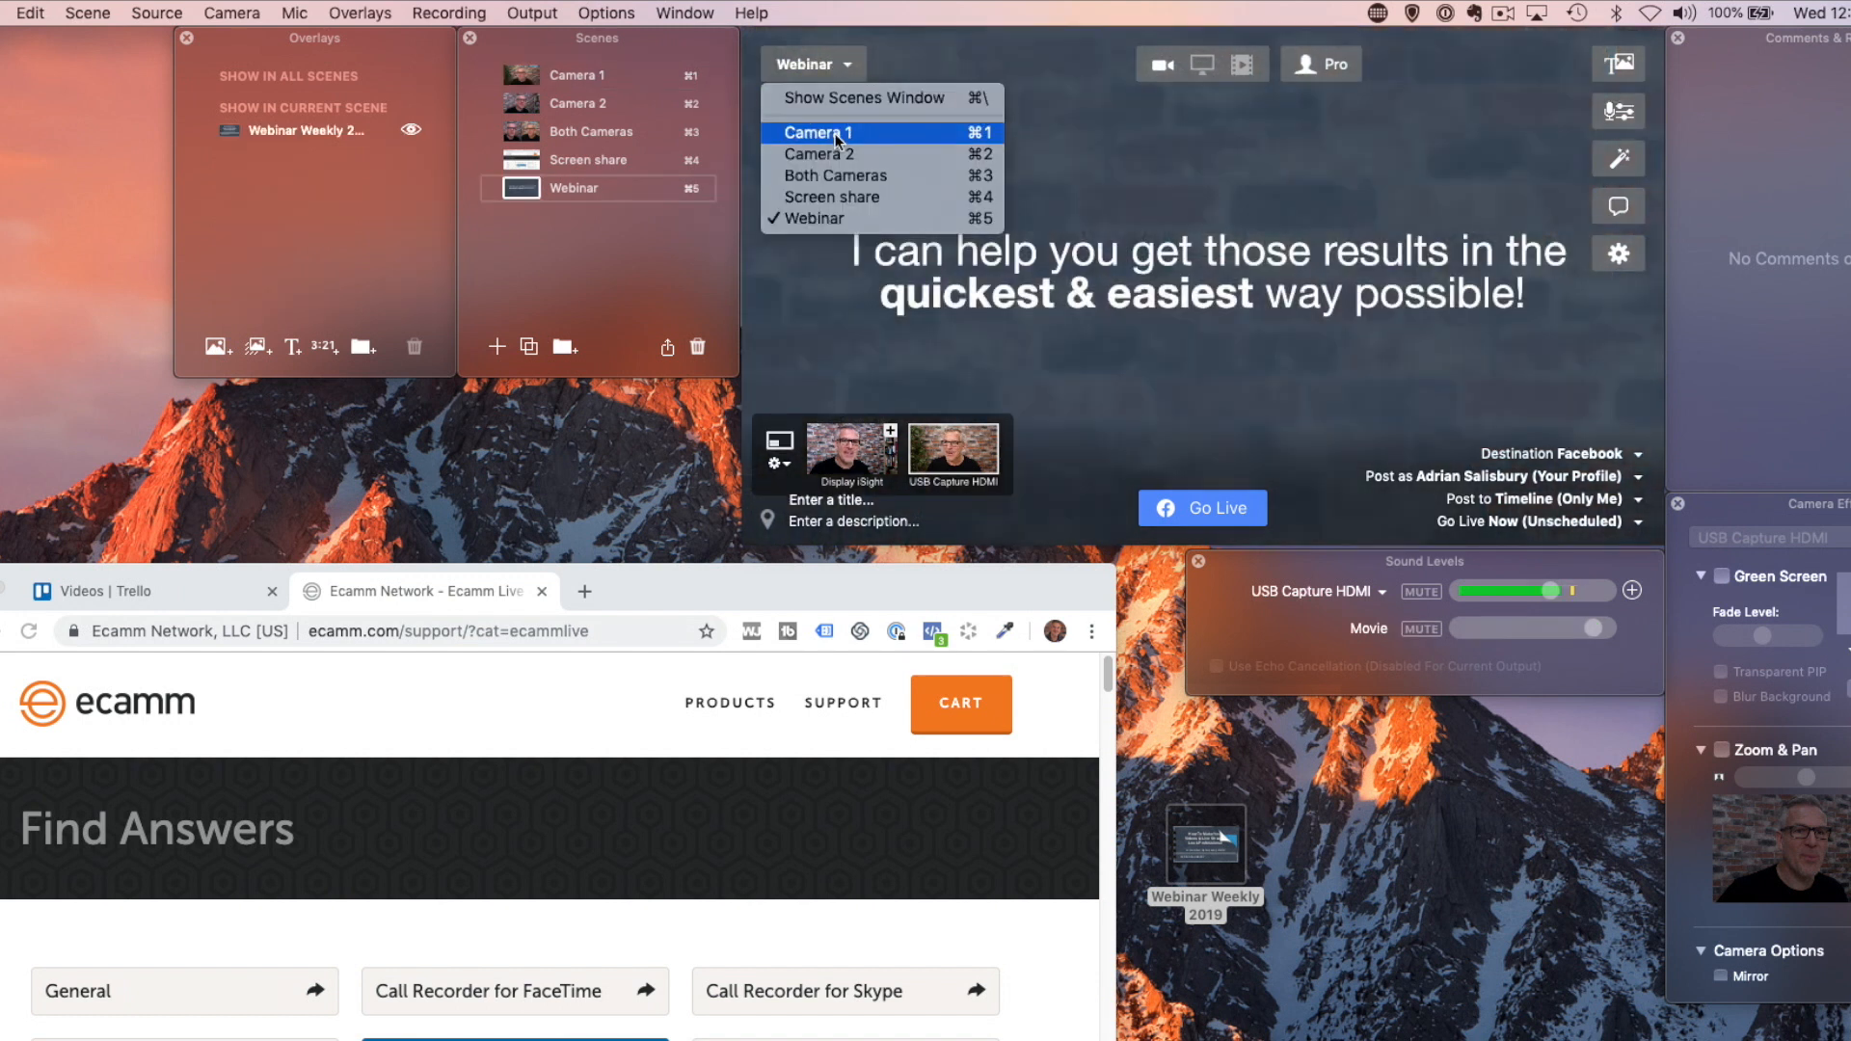
{"action": "left_click", "coordinate": [818, 134]}
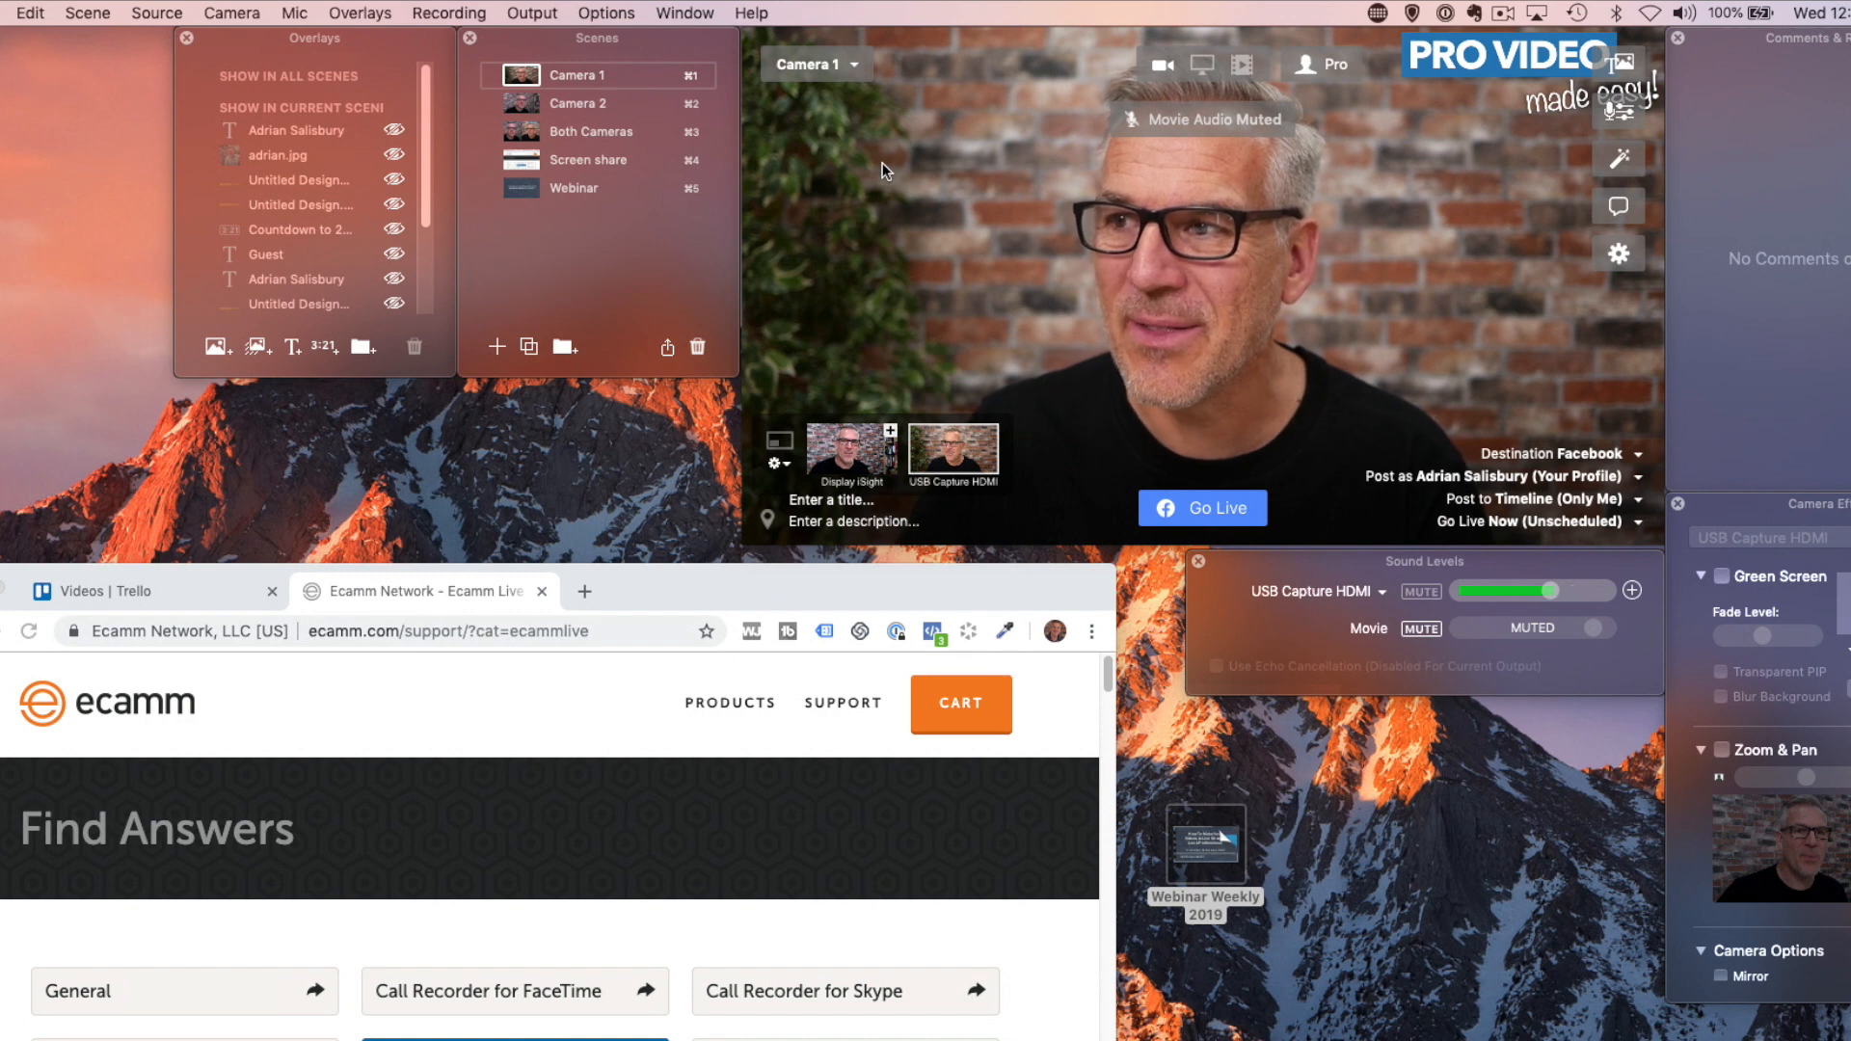